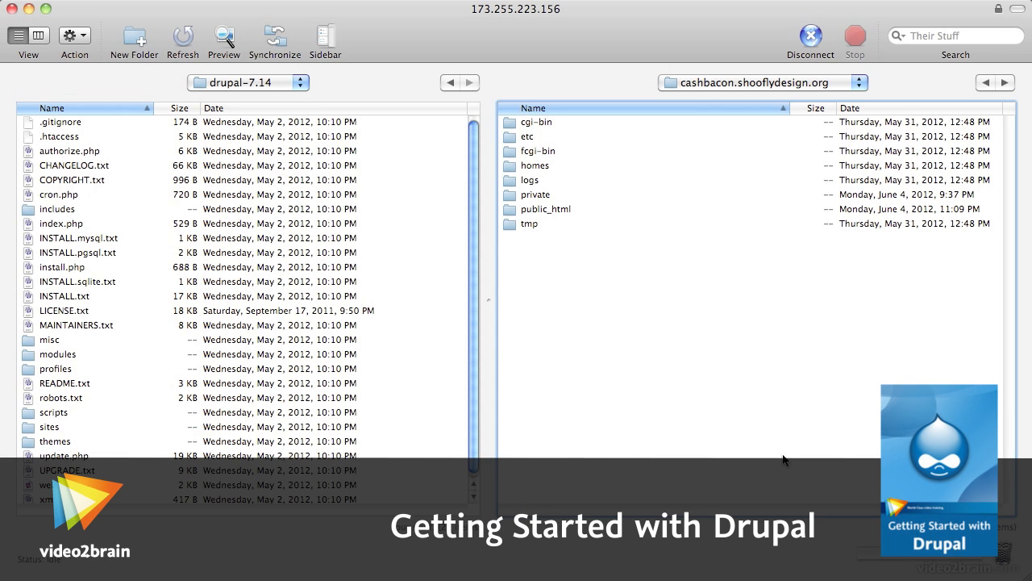
{"action": "mouse_move", "coordinate": [708, 93]}
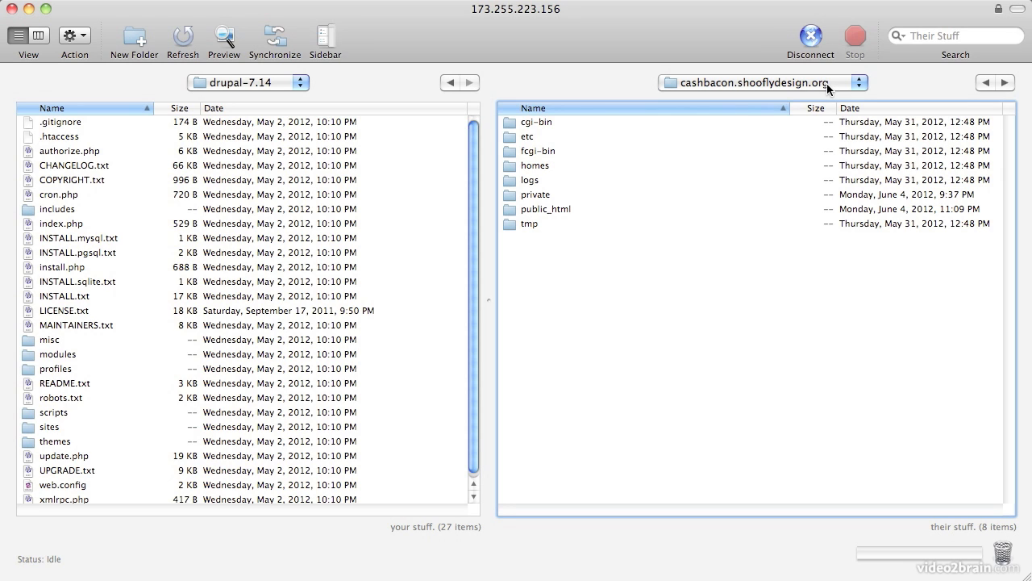
{"action": "mouse_move", "coordinate": [578, 237]}
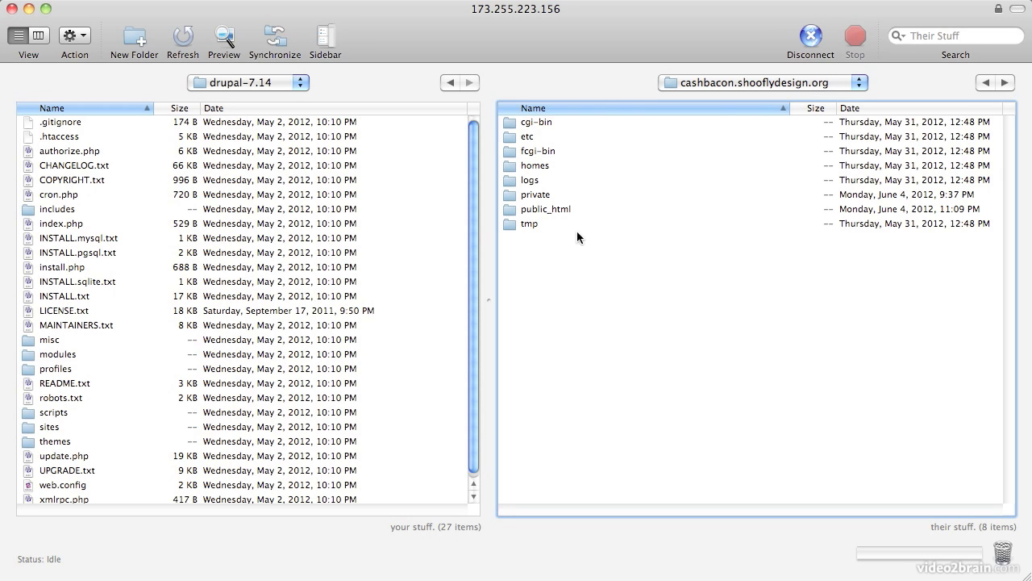
{"action": "mouse_move", "coordinate": [568, 216]}
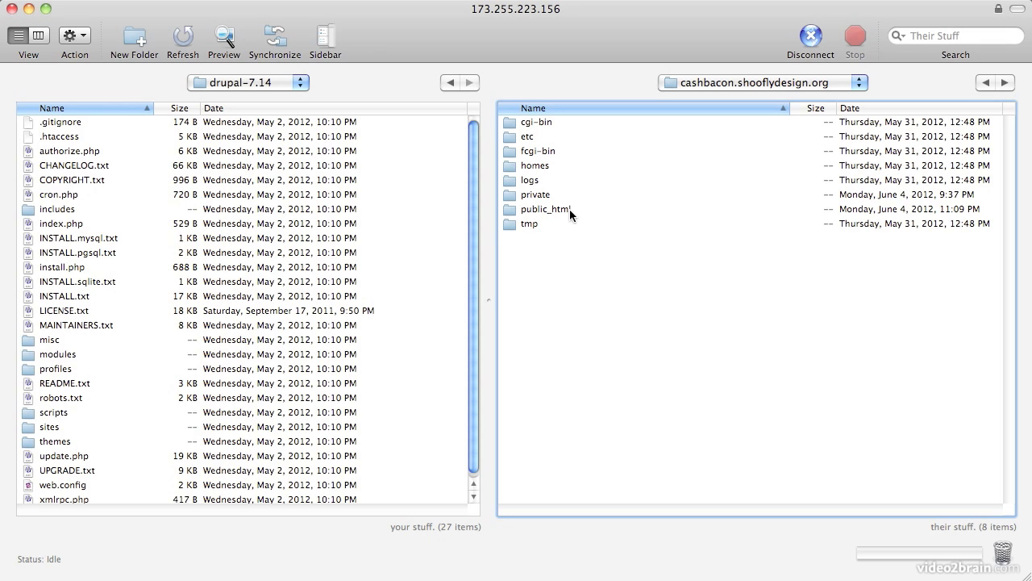
{"action": "mouse_move", "coordinate": [281, 184]}
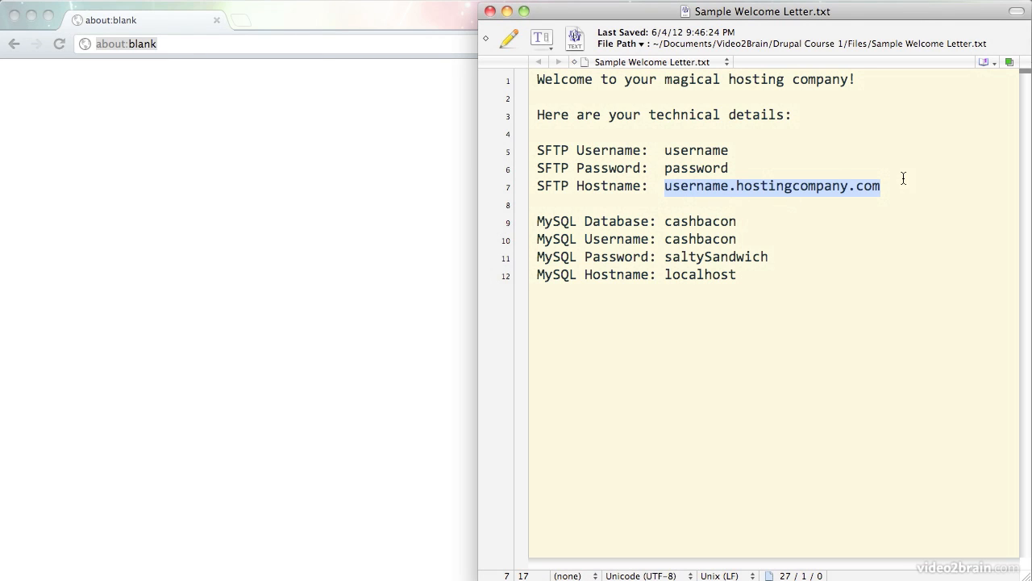
{"action": "mouse_move", "coordinate": [697, 200]}
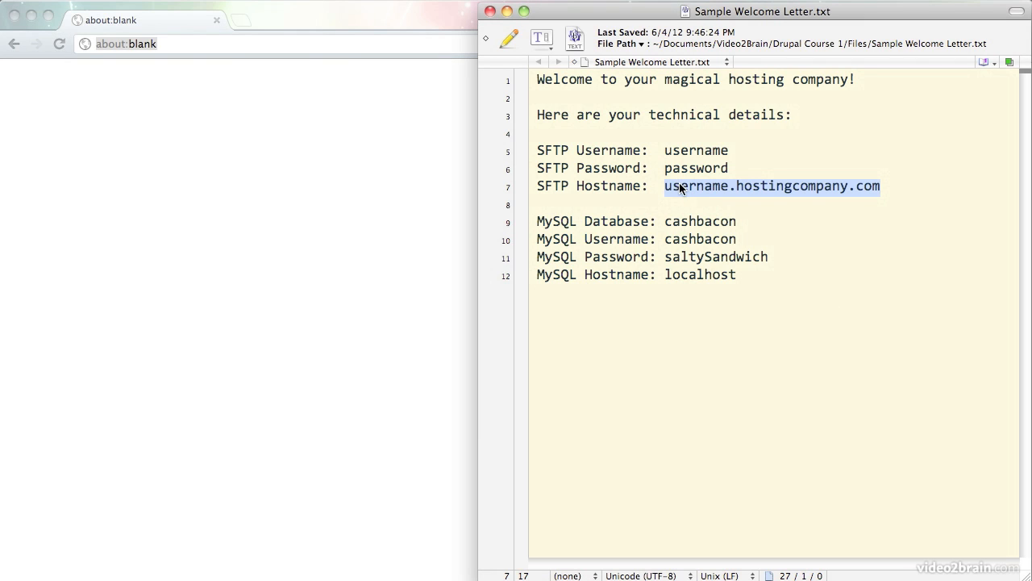
{"action": "mouse_move", "coordinate": [611, 164]}
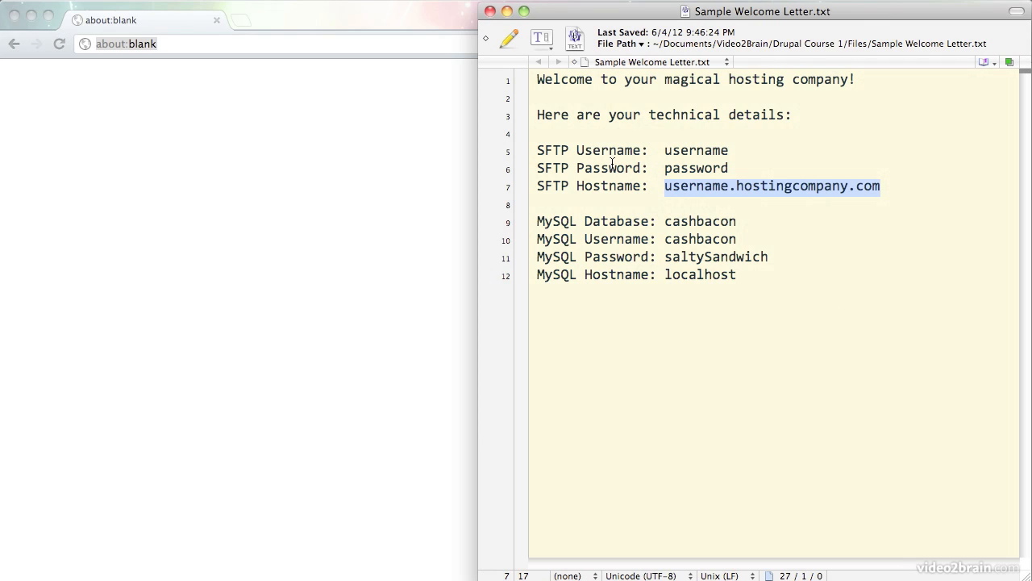
{"action": "mouse_move", "coordinate": [290, 126]}
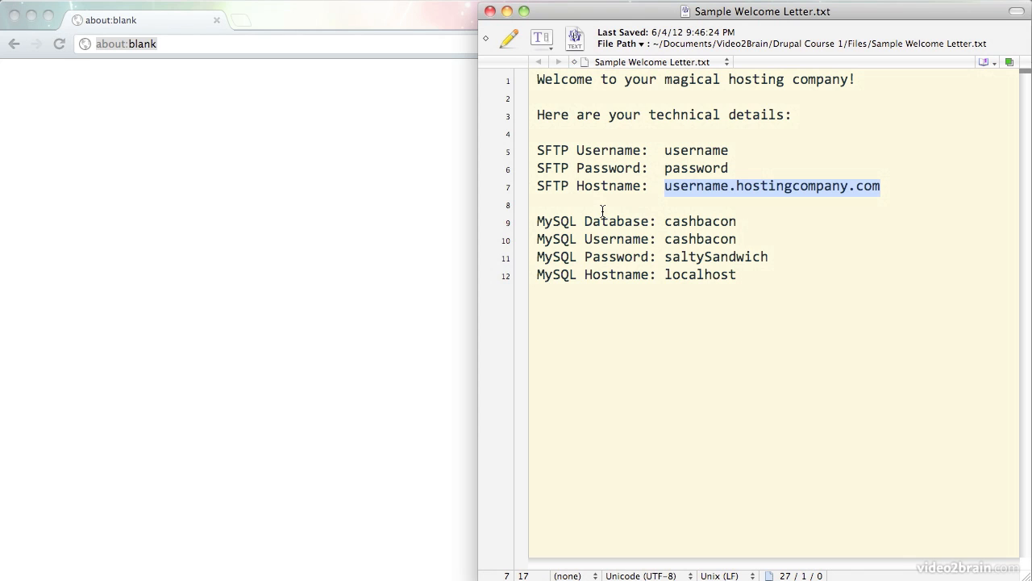
Go to cashbacon.shooflydesign.org to load the installer's profile step, leaving Standard selected
{"action": "type", "text": "cashbacon.shooflydesign.org"}
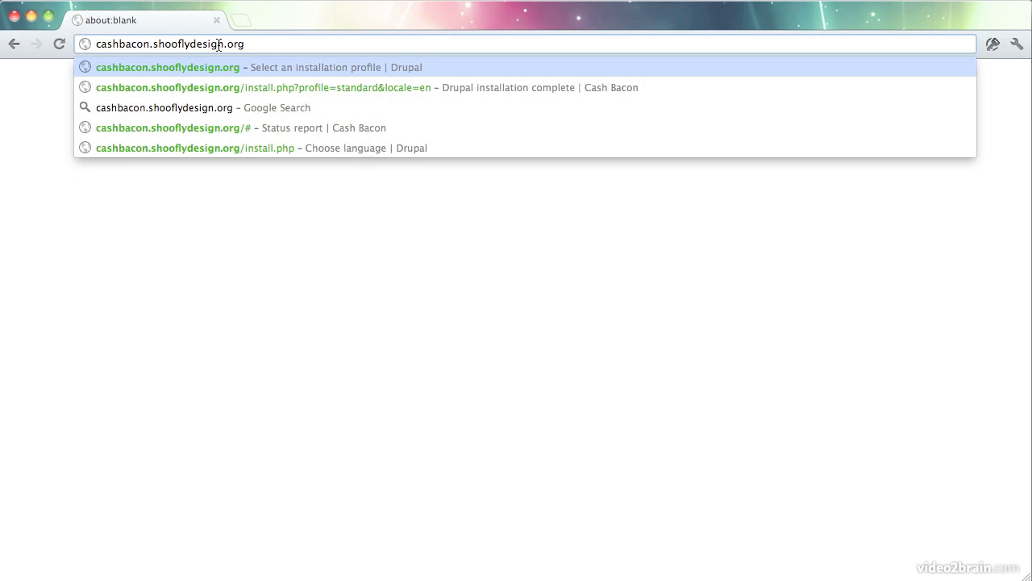
{"action": "left_click", "coordinate": [168, 67]}
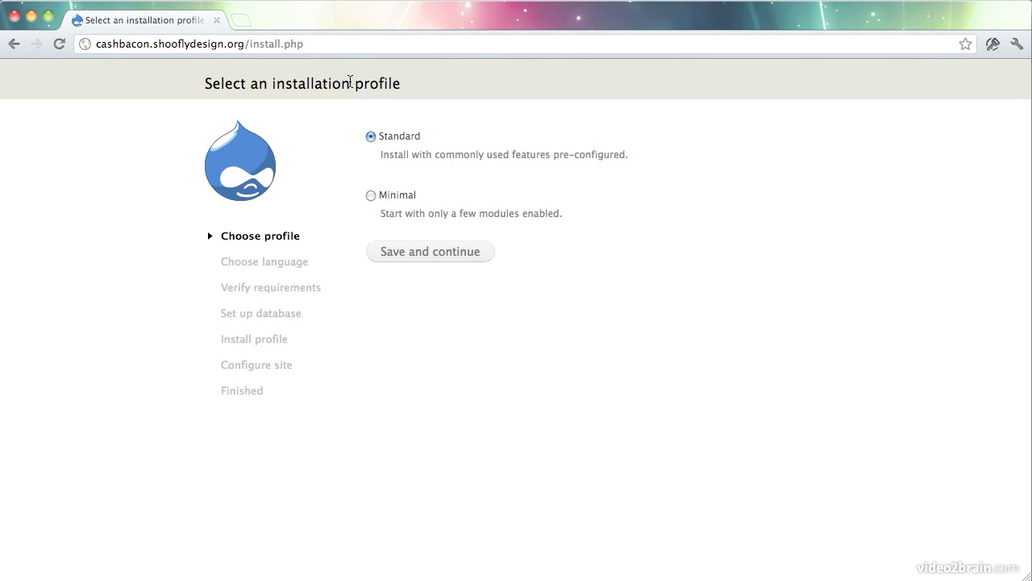
{"action": "mouse_move", "coordinate": [360, 97]}
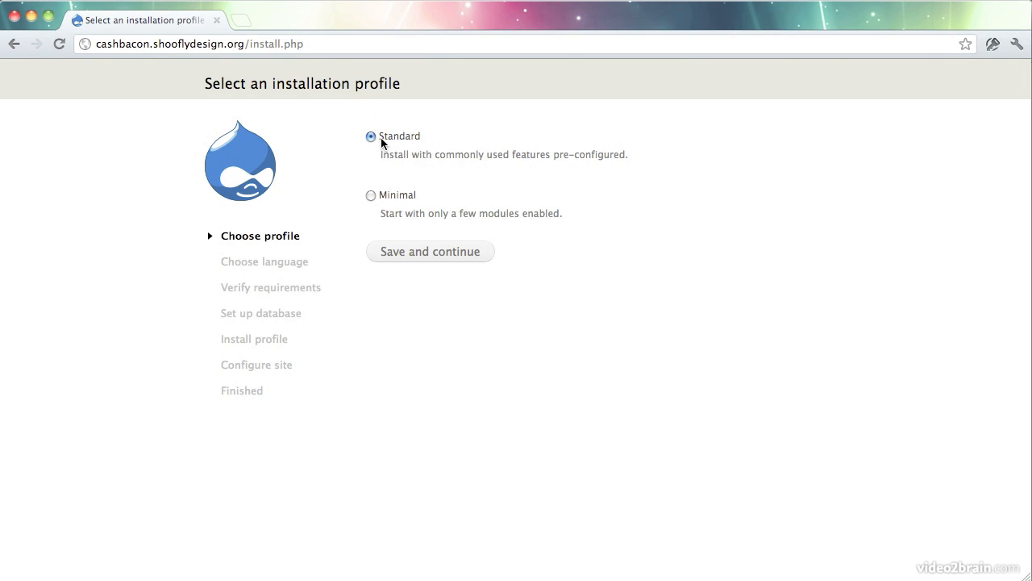
{"action": "mouse_move", "coordinate": [397, 145]}
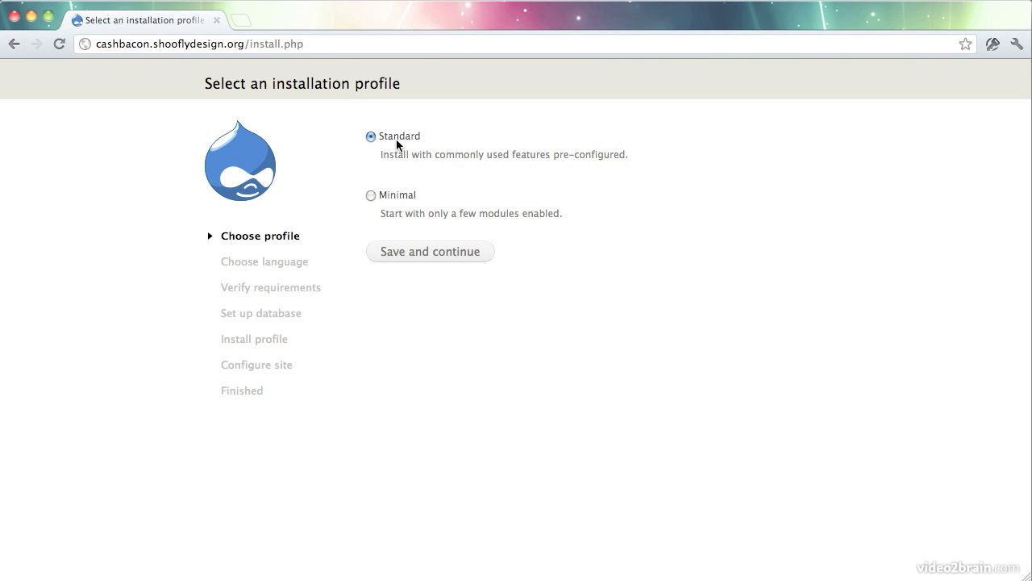
{"action": "mouse_move", "coordinate": [426, 229]}
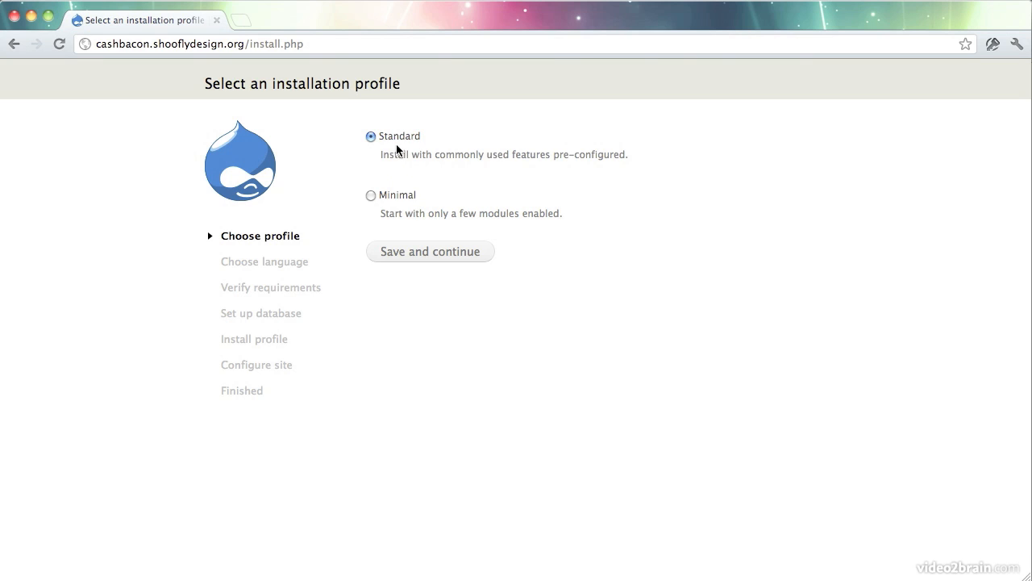
{"action": "mouse_move", "coordinate": [407, 155]}
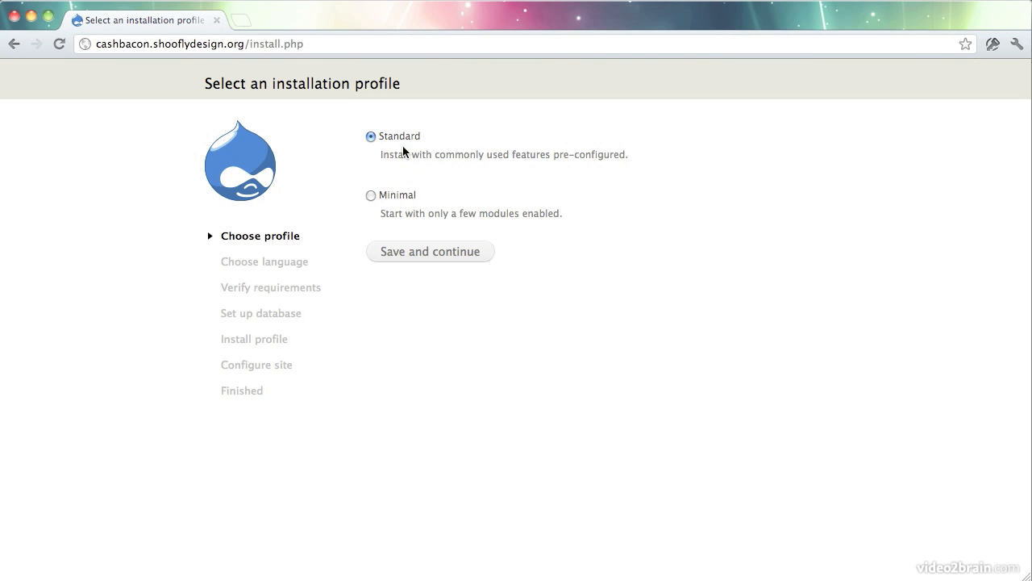
{"action": "mouse_move", "coordinate": [483, 171]}
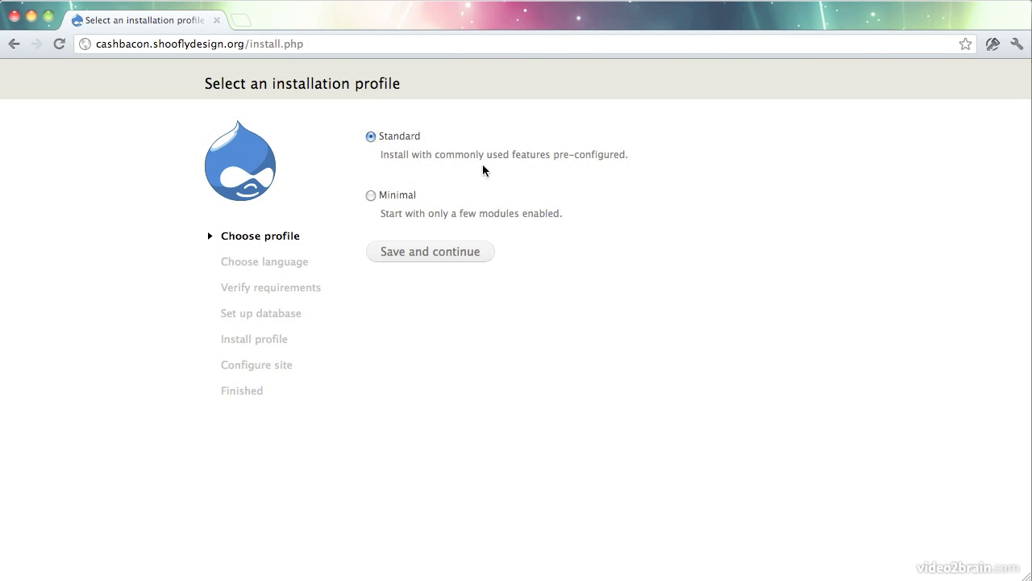
{"action": "mouse_move", "coordinate": [594, 161]}
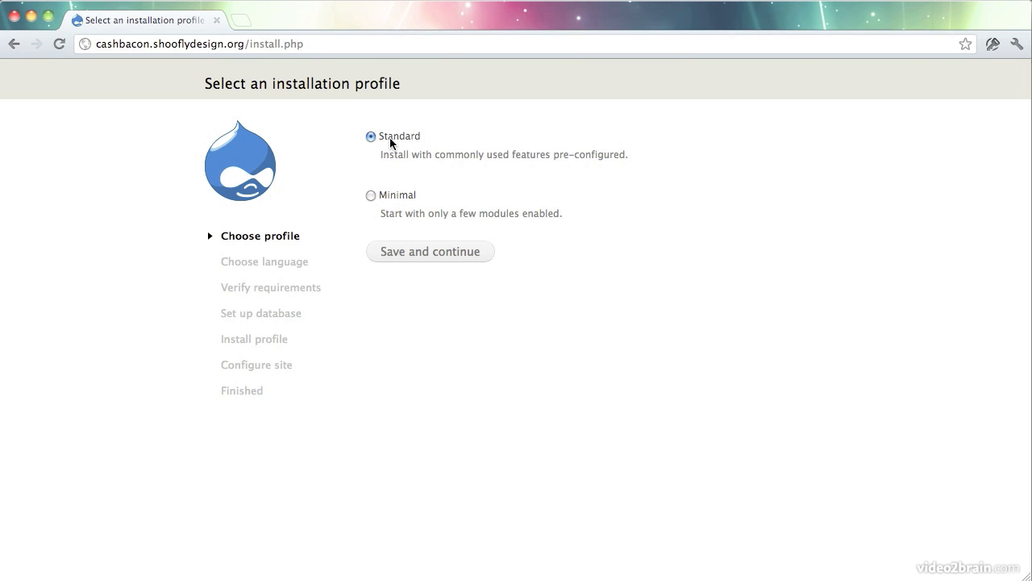
{"action": "mouse_move", "coordinate": [458, 276]}
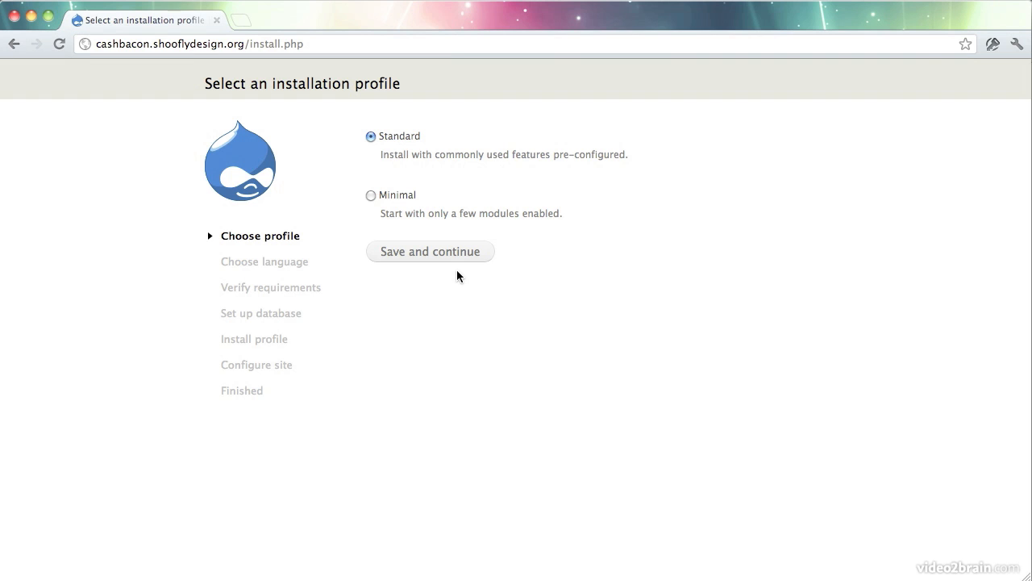
{"action": "mouse_move", "coordinate": [458, 266]}
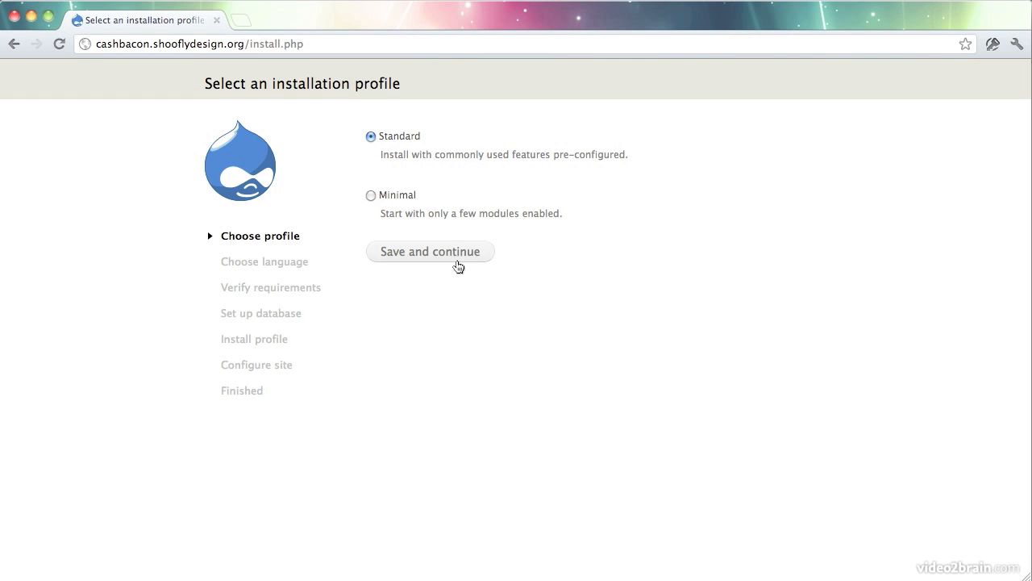
Save the Standard profile and continue to the language step with English (built-in)
{"action": "left_click", "coordinate": [429, 251]}
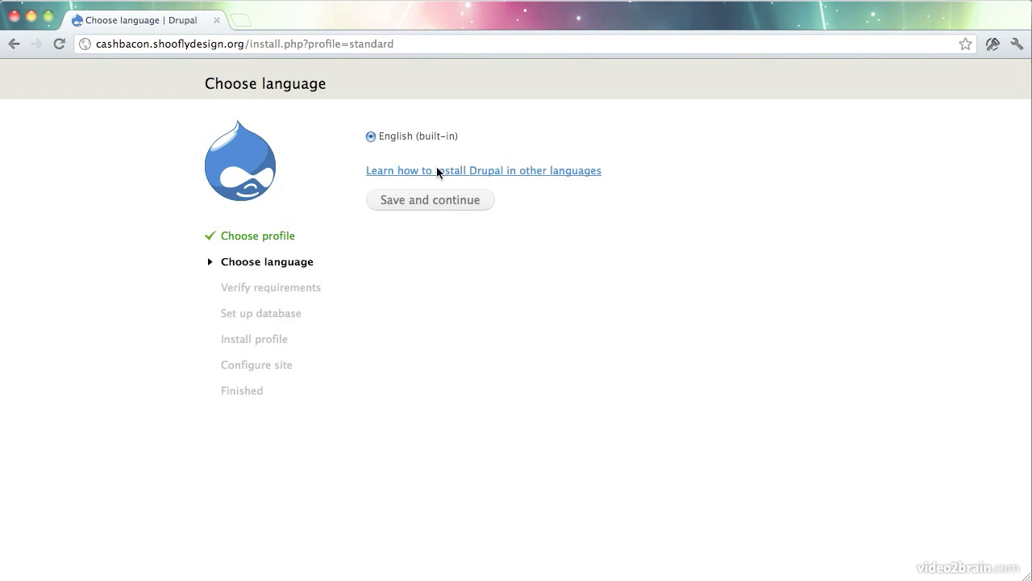
{"action": "mouse_move", "coordinate": [464, 139]}
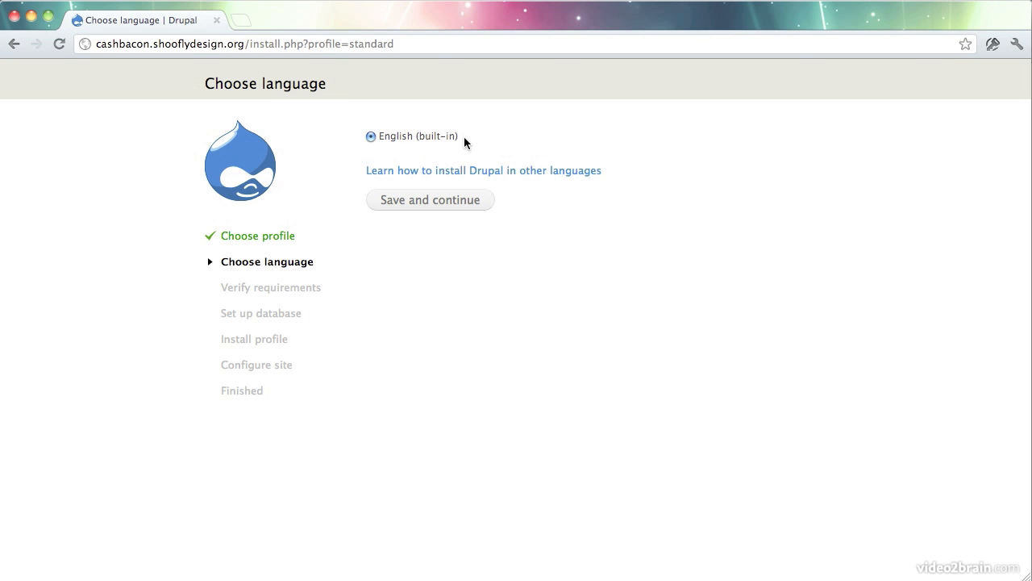
{"action": "mouse_move", "coordinate": [406, 143]}
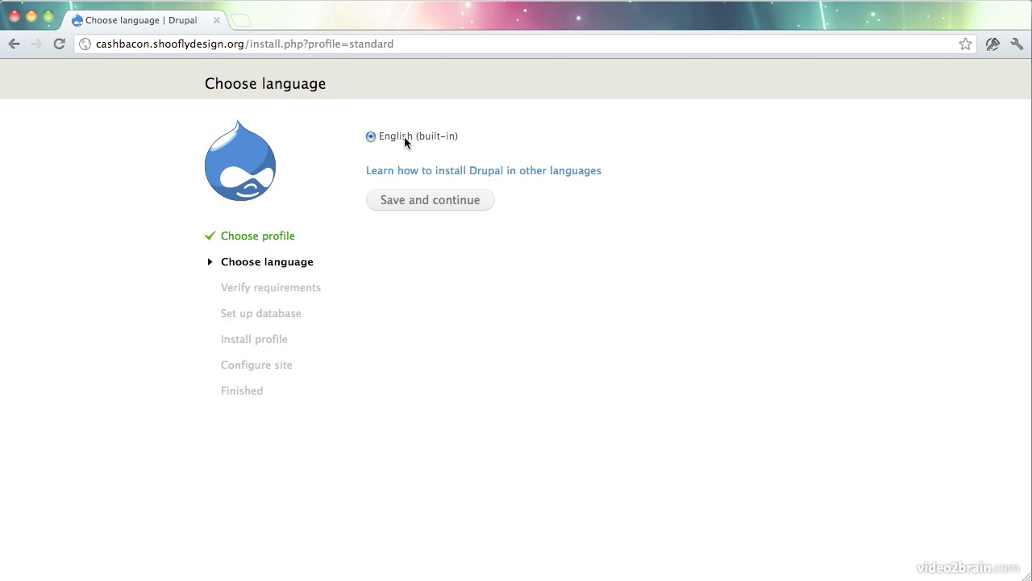
{"action": "mouse_move", "coordinate": [448, 142]}
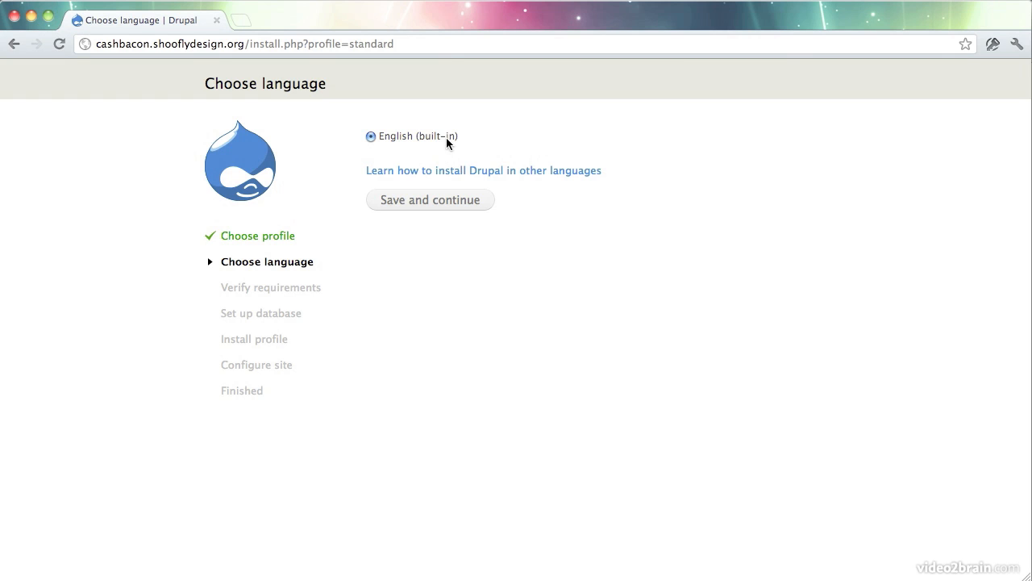
{"action": "mouse_move", "coordinate": [406, 176]}
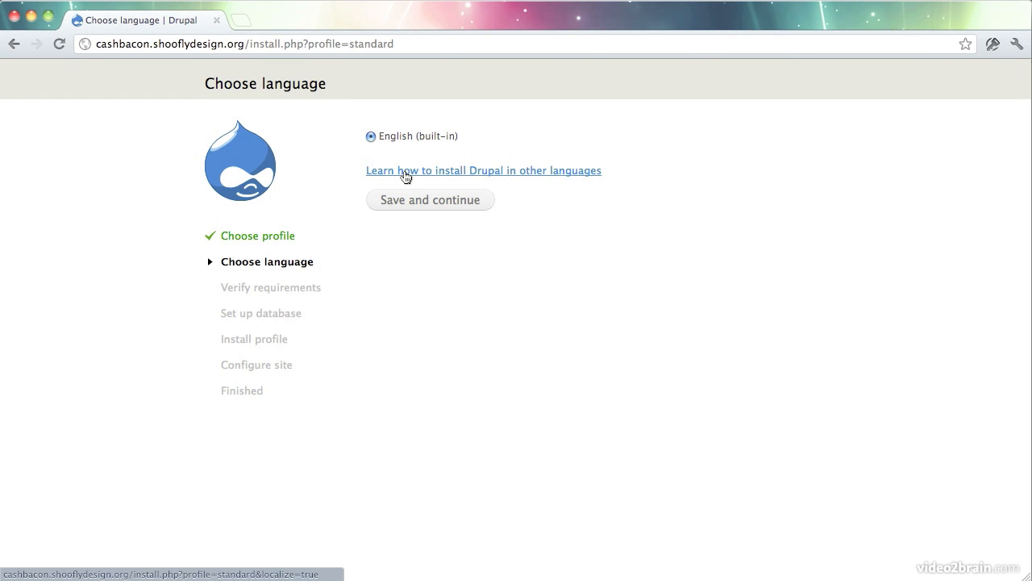
{"action": "mouse_move", "coordinate": [513, 174]}
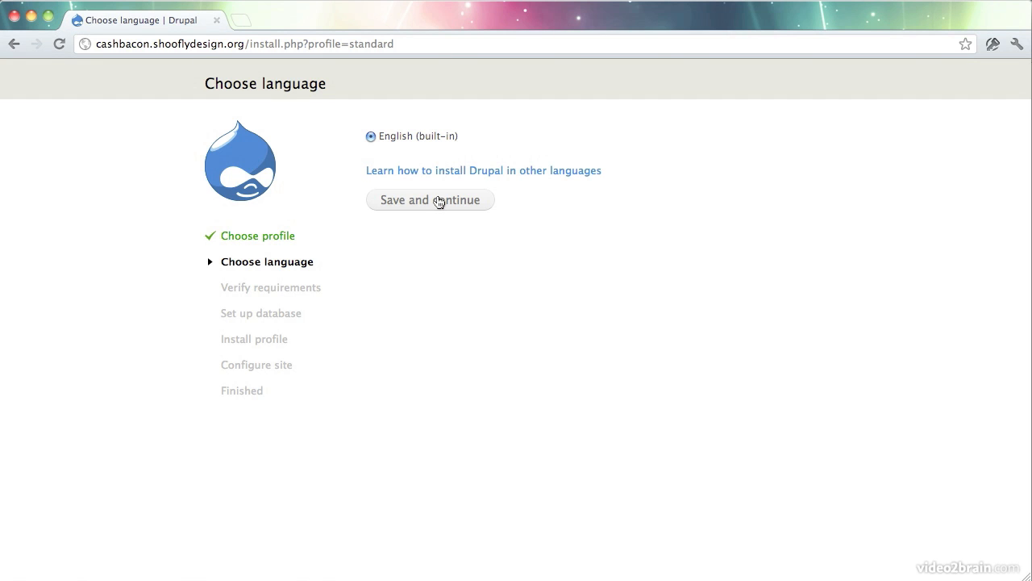
{"action": "left_click", "coordinate": [429, 200]}
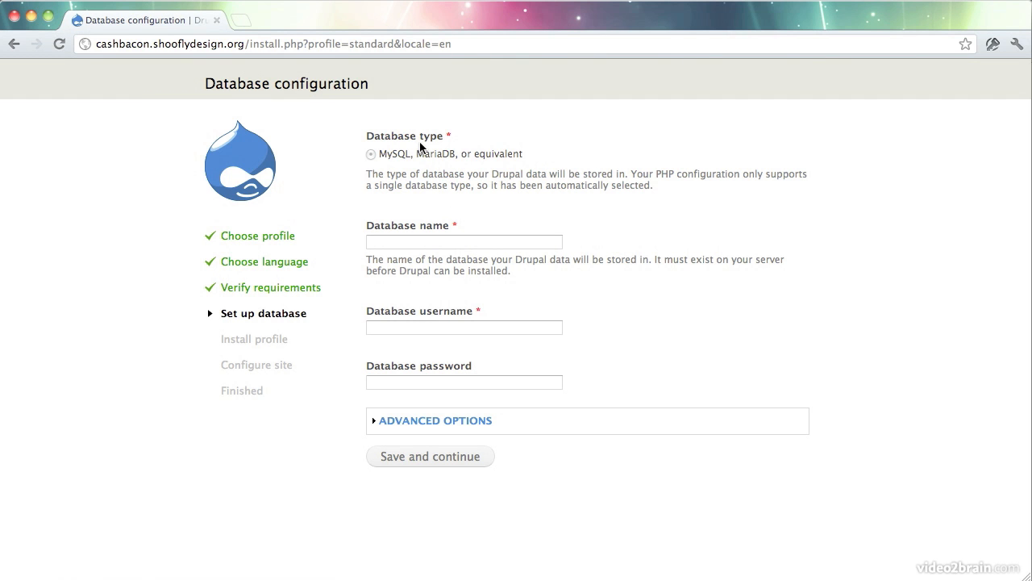
{"action": "mouse_move", "coordinate": [416, 142]}
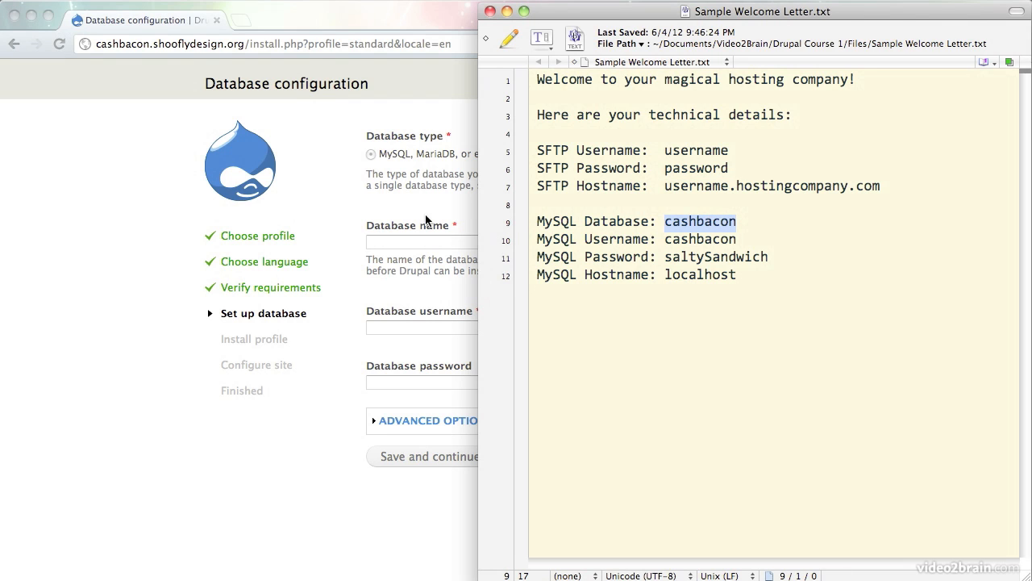
{"action": "left_click", "coordinate": [464, 241]}
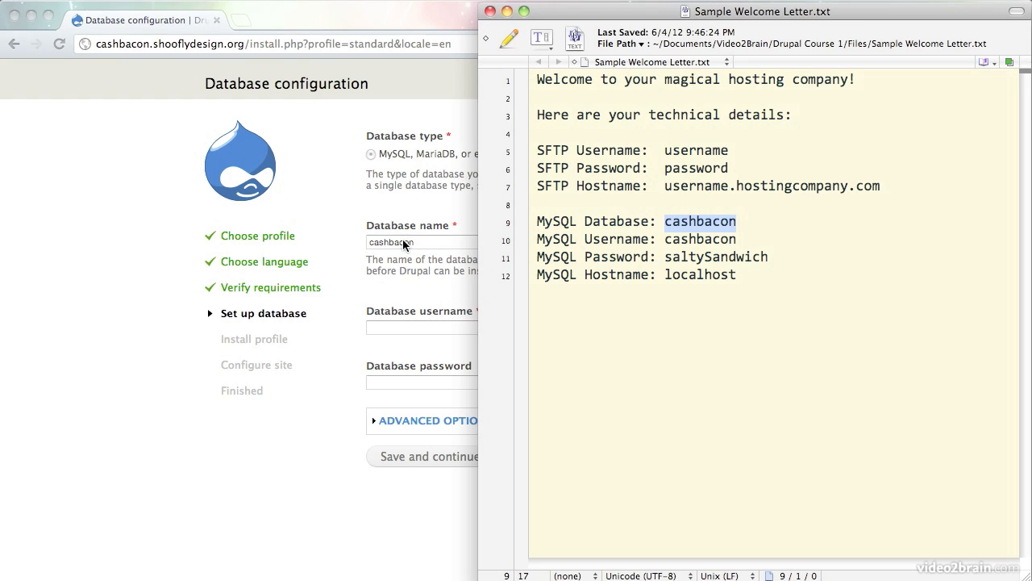
{"action": "double_click", "coordinate": [699, 239]}
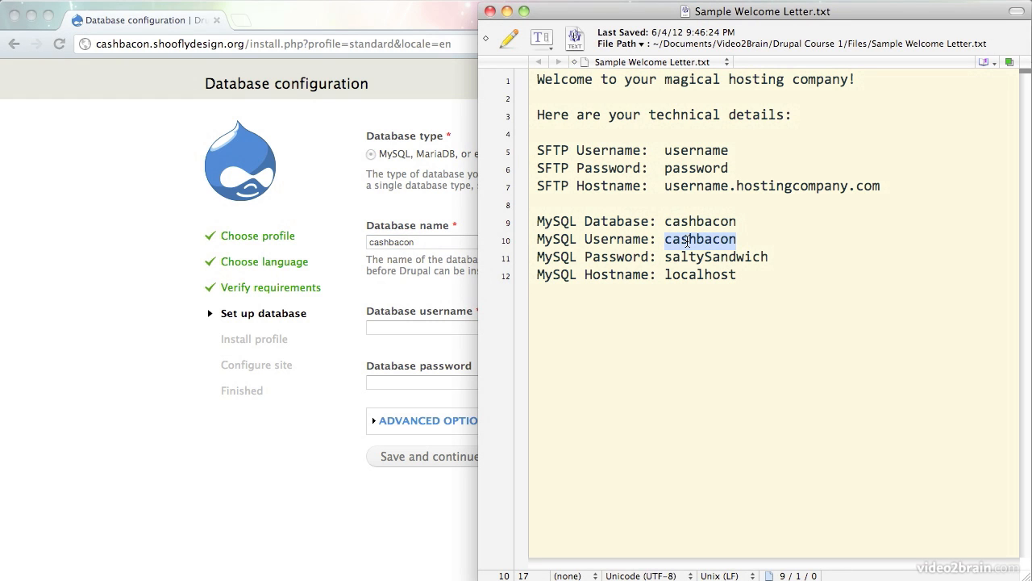
{"action": "right_click", "coordinate": [700, 239]}
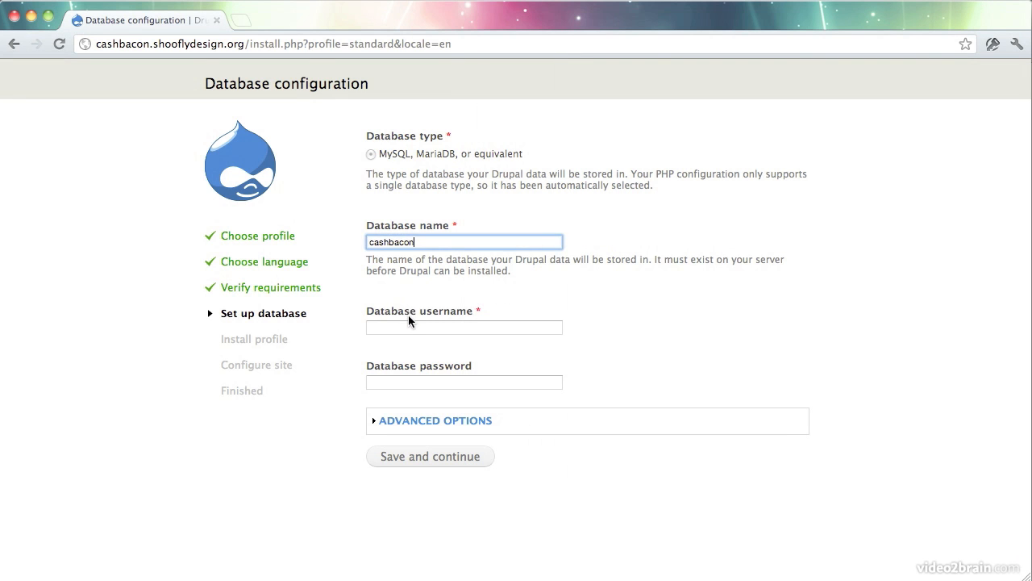
{"action": "right_click", "coordinate": [464, 325]}
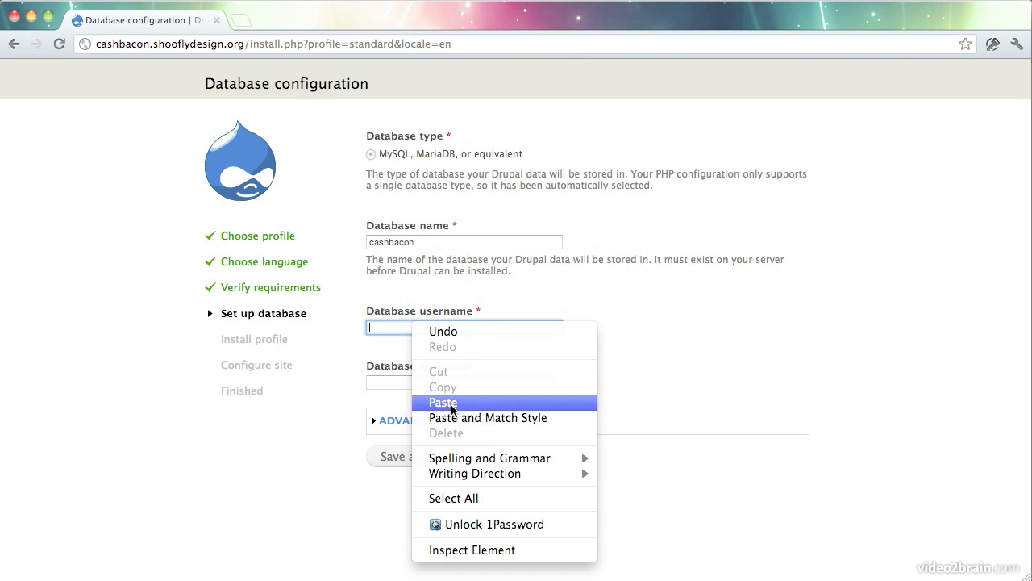
{"action": "left_click", "coordinate": [442, 403]}
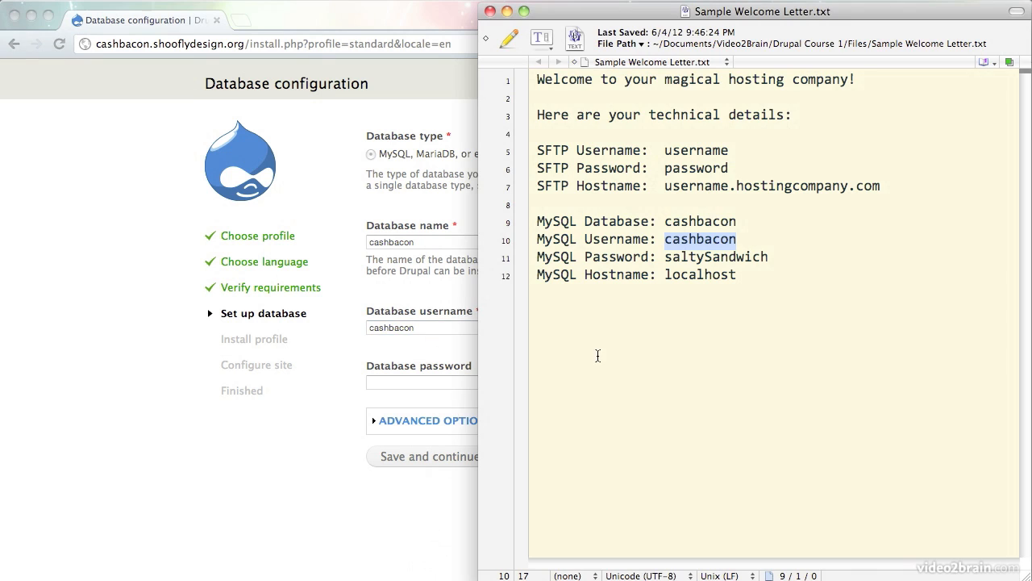
Paste the MySQL password into Database password and leave Advanced Options at their defaults
{"action": "right_click", "coordinate": [716, 256]}
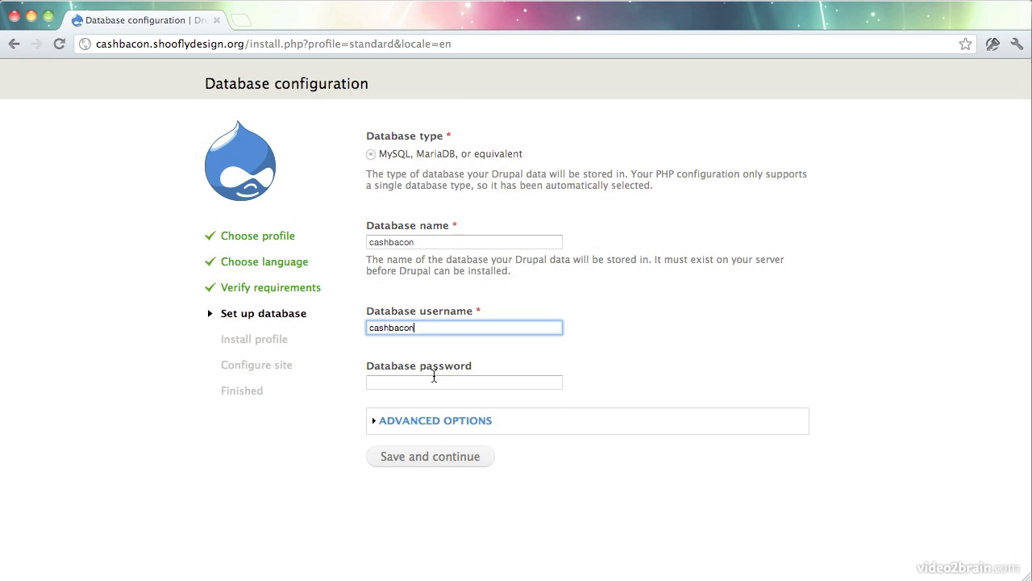
{"action": "right_click", "coordinate": [465, 381]}
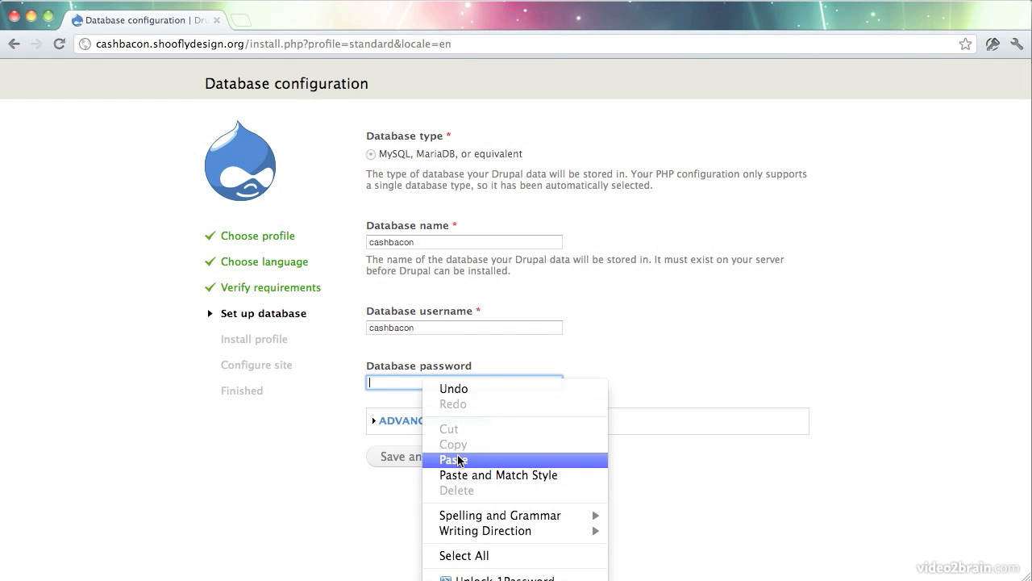
{"action": "left_click", "coordinate": [452, 458]}
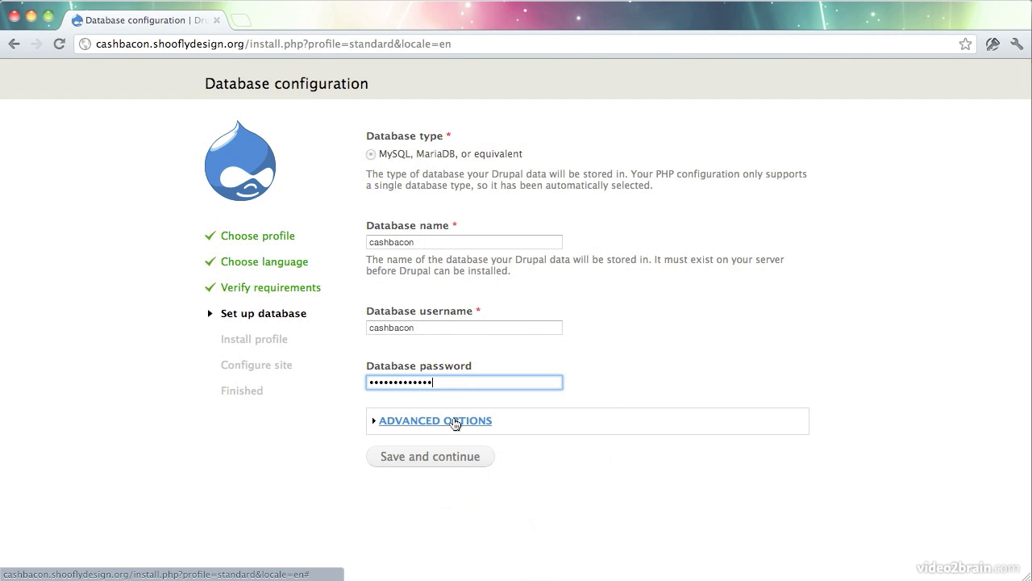
{"action": "left_click", "coordinate": [436, 420]}
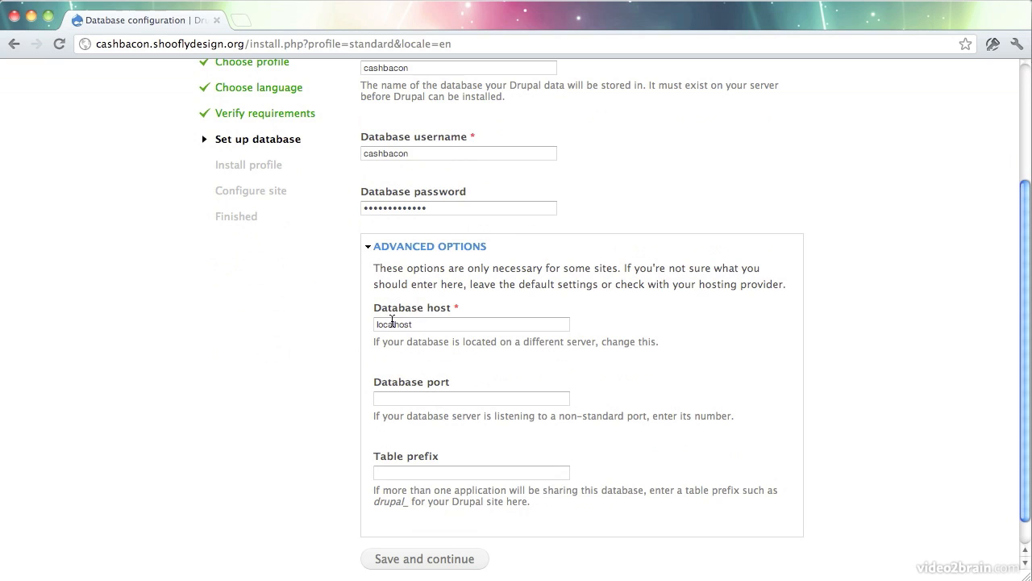
{"action": "mouse_move", "coordinate": [432, 384]}
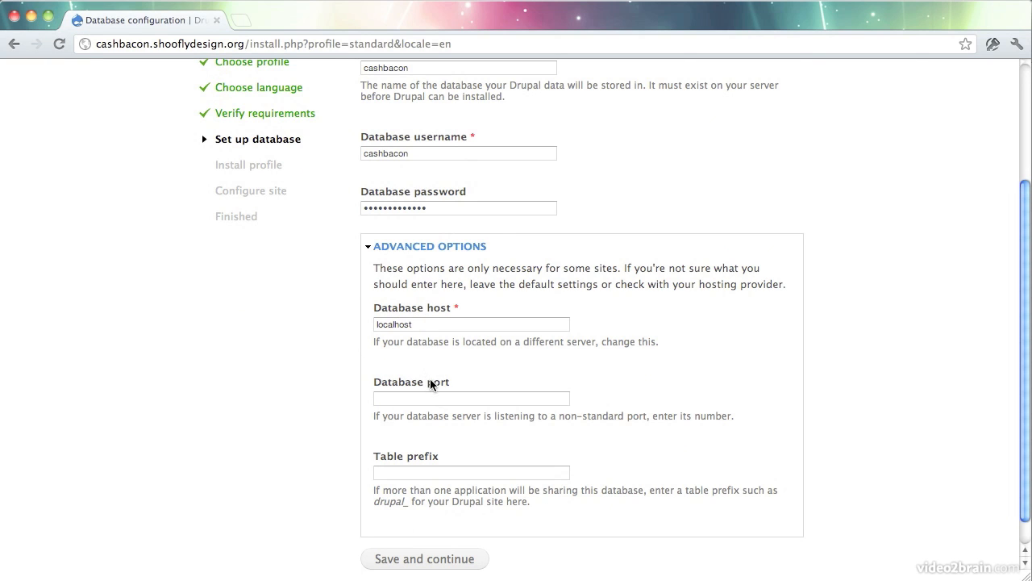
{"action": "mouse_move", "coordinate": [423, 461]}
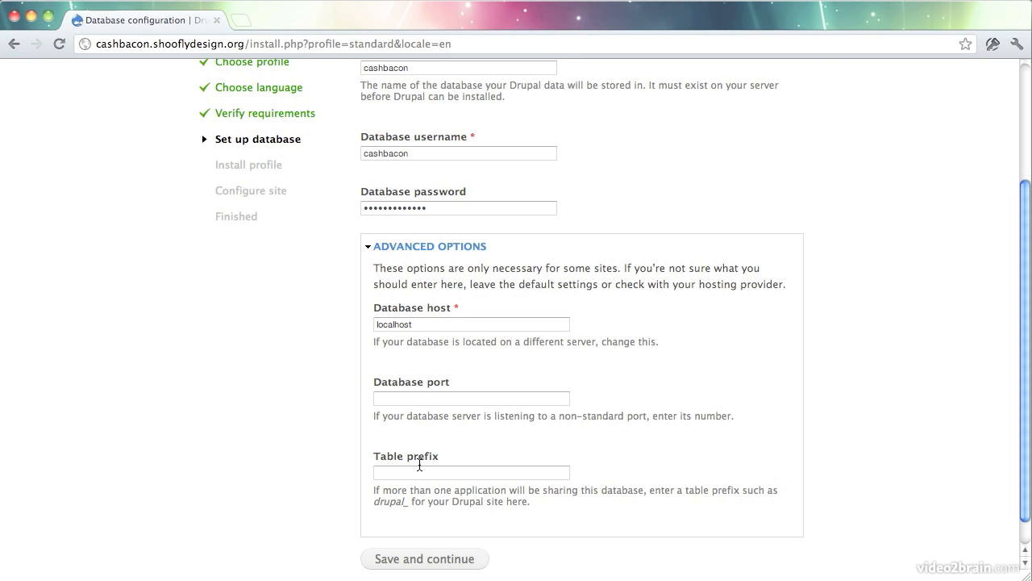
{"action": "left_click", "coordinate": [470, 471]}
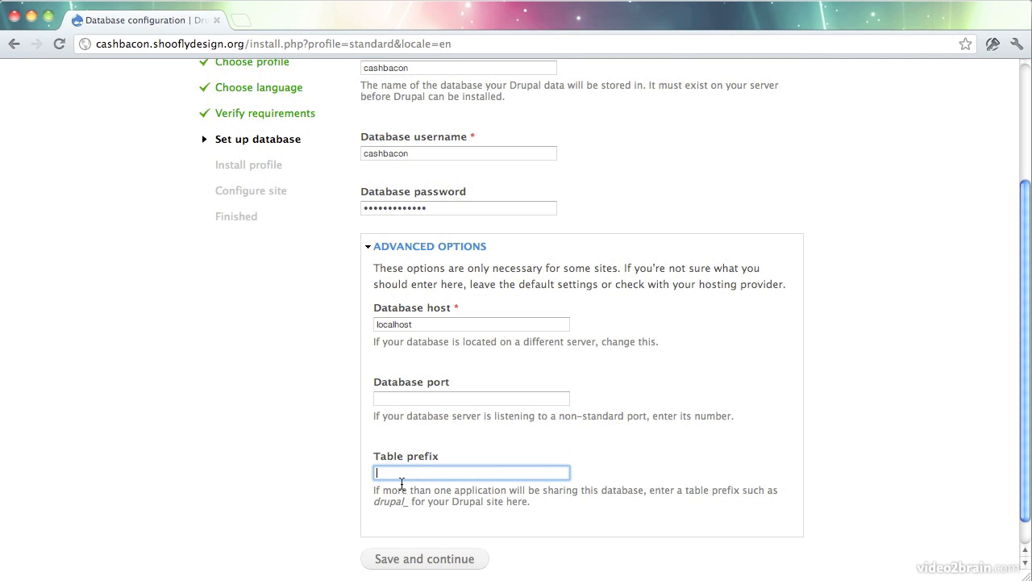
{"action": "mouse_move", "coordinate": [509, 491]}
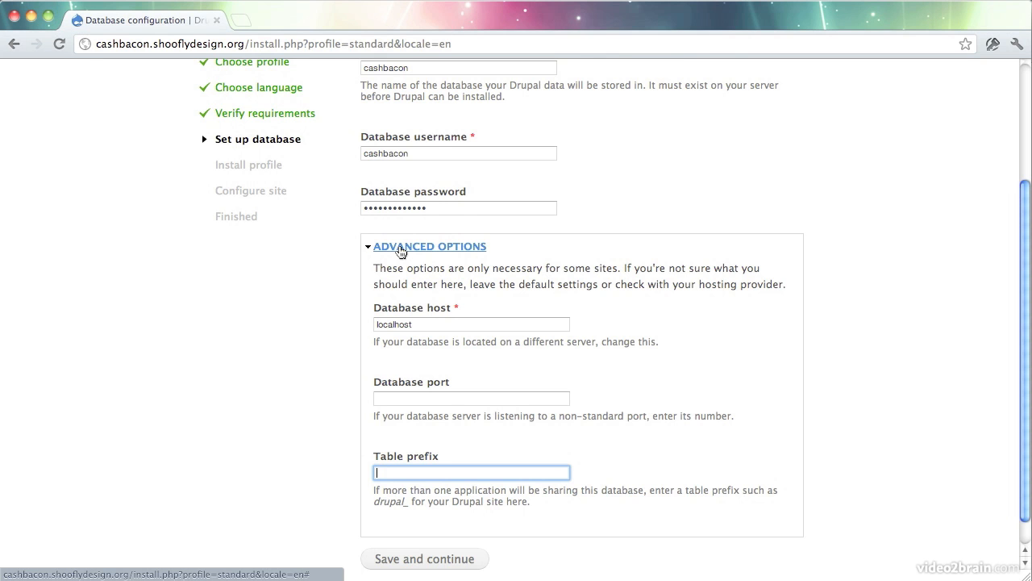
{"action": "left_click", "coordinate": [429, 245]}
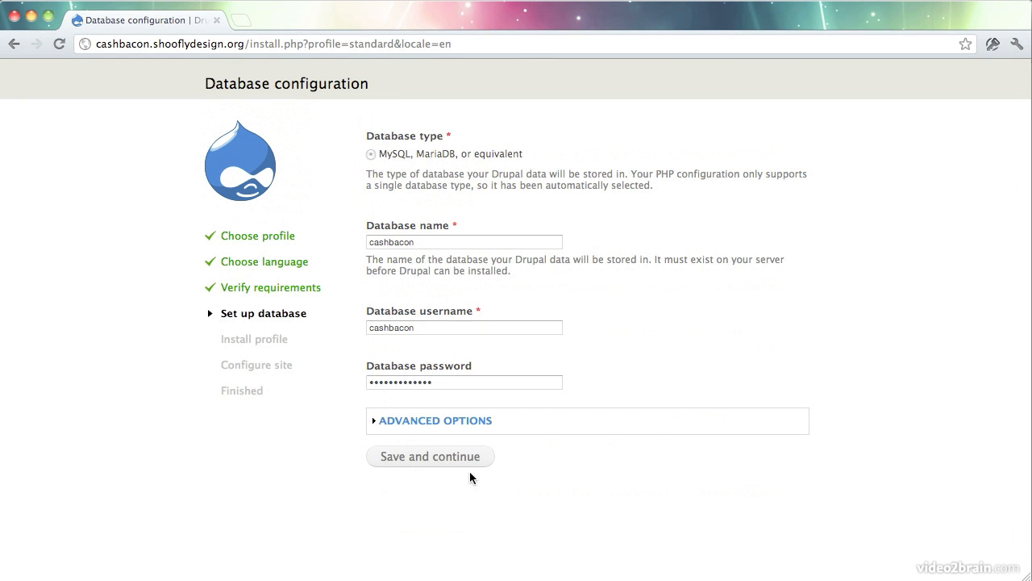
{"action": "left_click", "coordinate": [429, 455]}
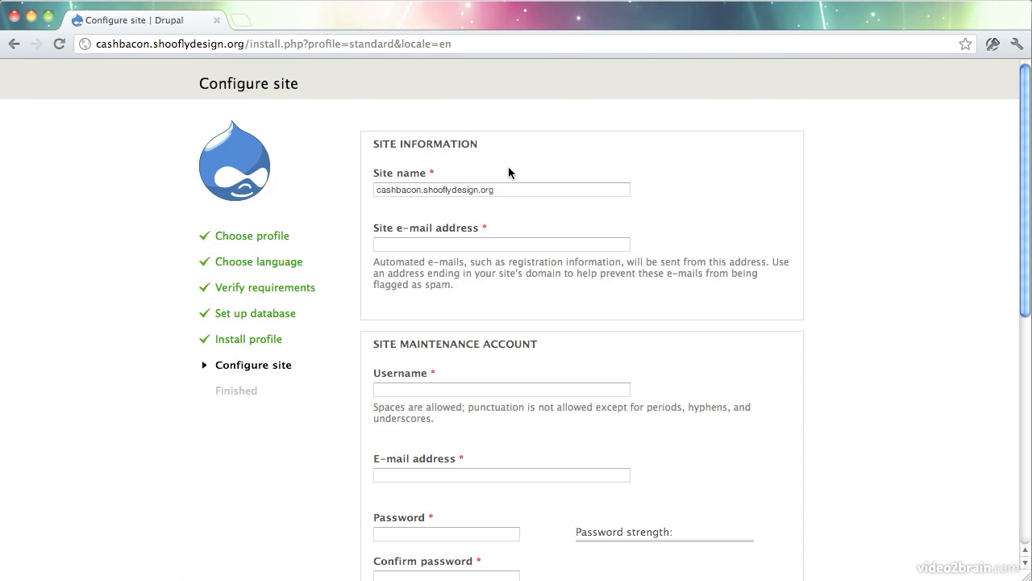
{"action": "scroll", "scroll_direction": "down", "scroll_amount": 3}
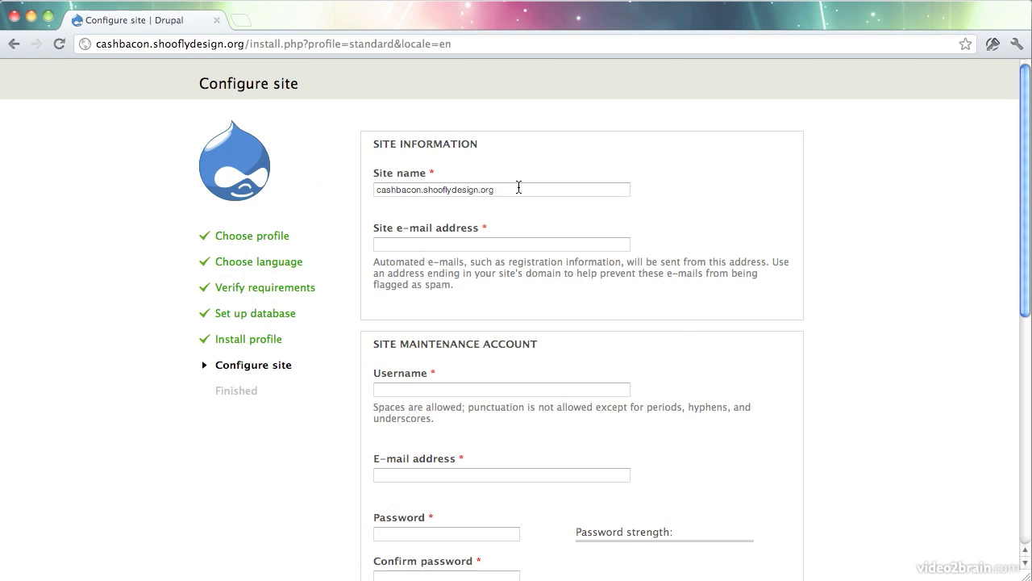
{"action": "type", "text": "Cash"}
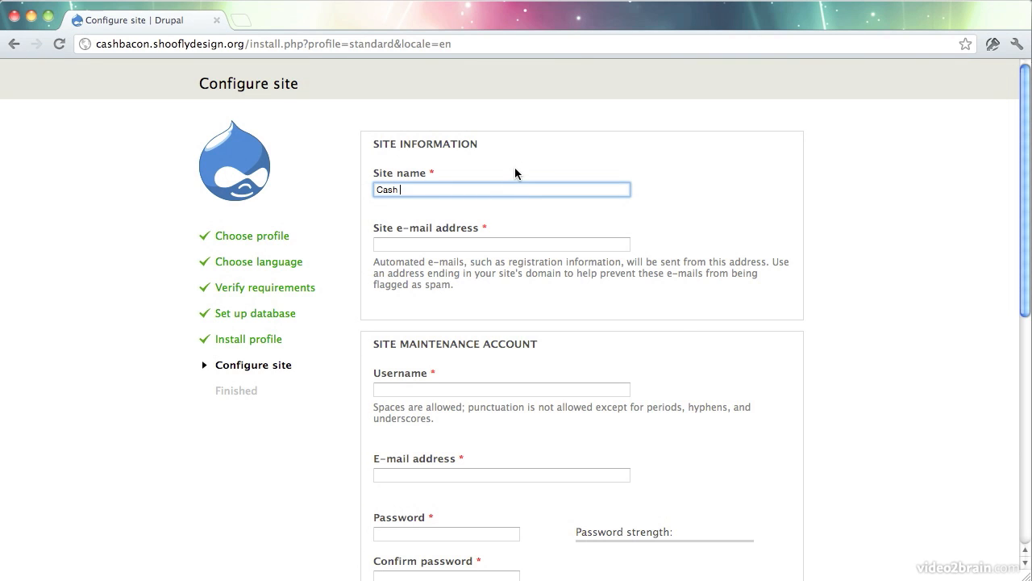
{"action": "type", "text": "Bacon"}
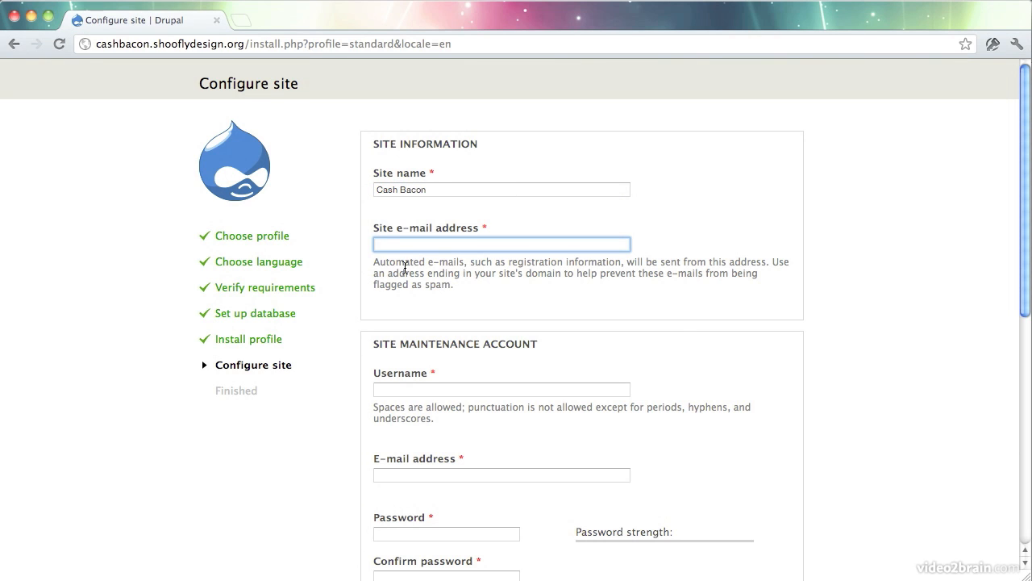
{"action": "type", "text": "info@"}
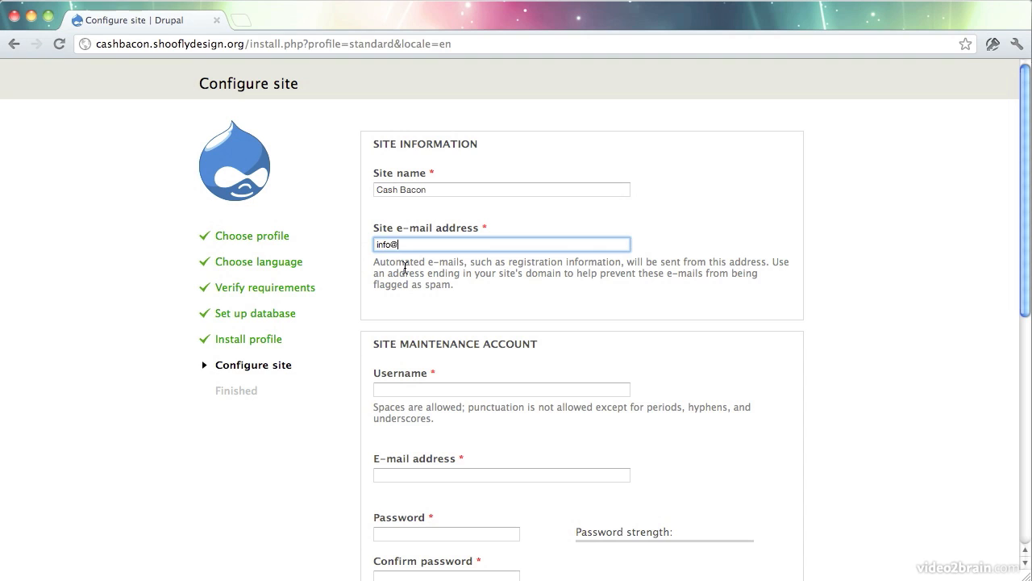
{"action": "type", "text": "example.com"}
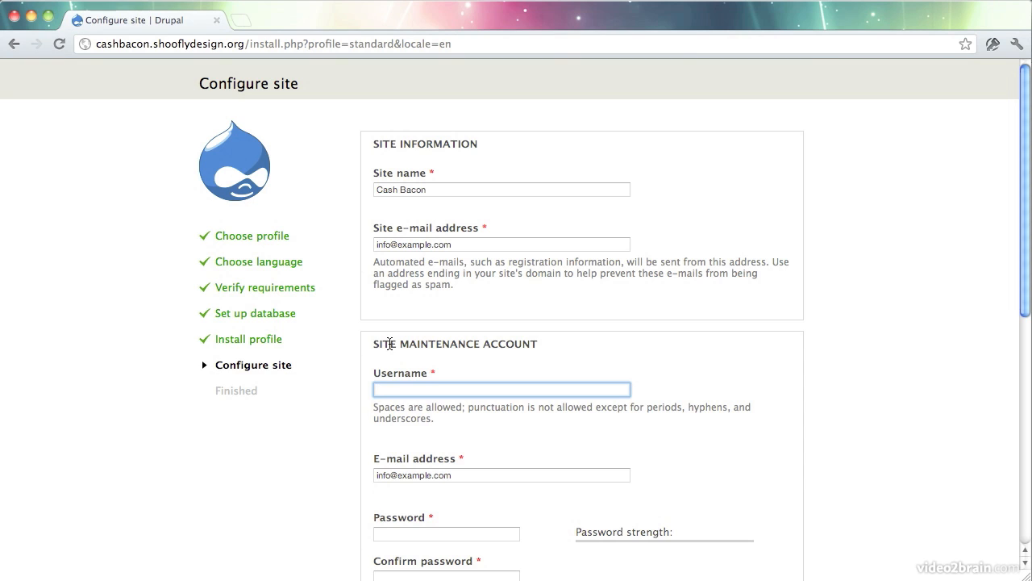
{"action": "mouse_move", "coordinate": [449, 257]}
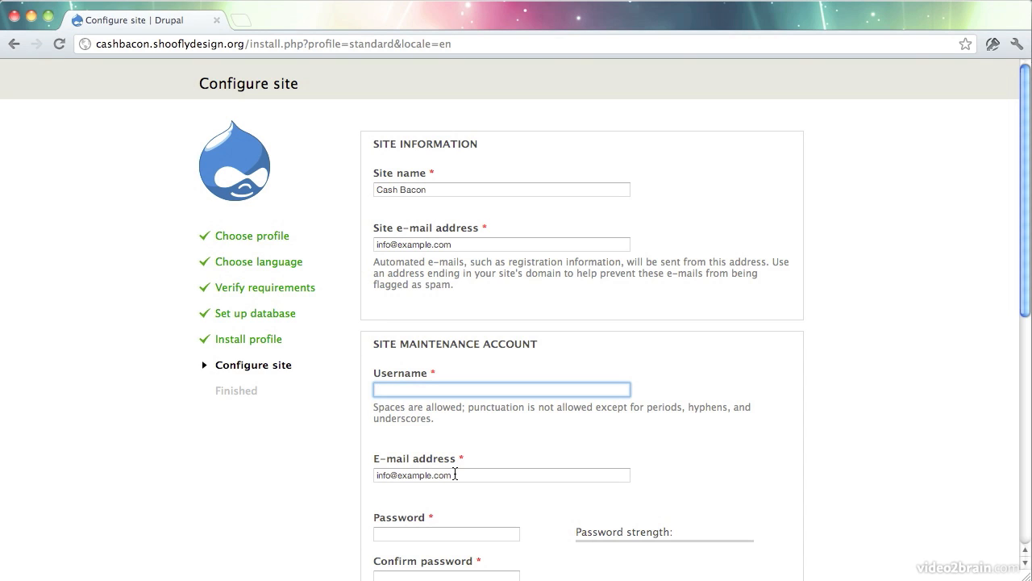
{"action": "mouse_move", "coordinate": [429, 363]}
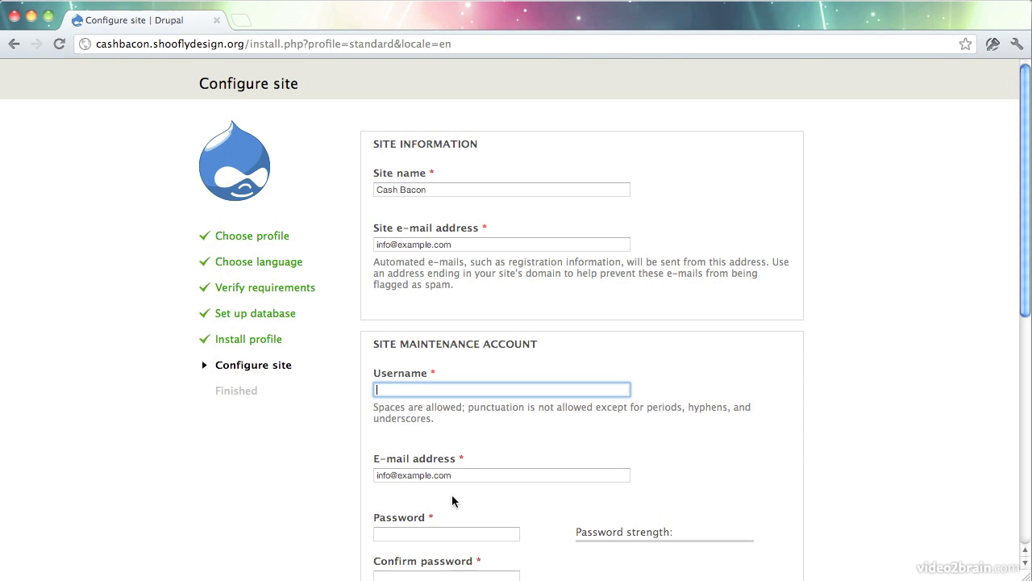
{"action": "mouse_move", "coordinate": [442, 307]}
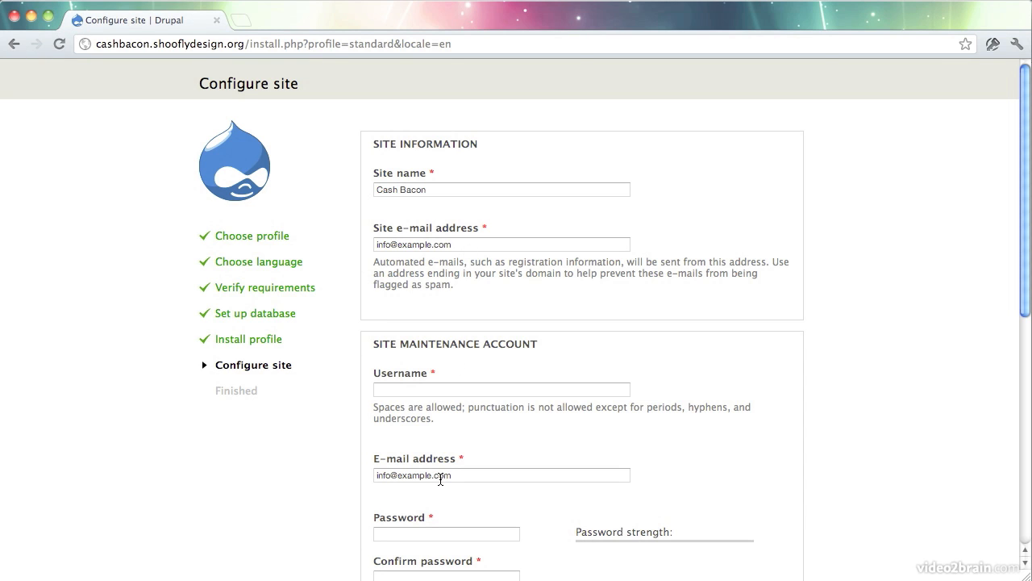
Enter the maintenance account username 'administra', its e-mail, and a strong password confirmed as matching
{"action": "left_click", "coordinate": [500, 389]}
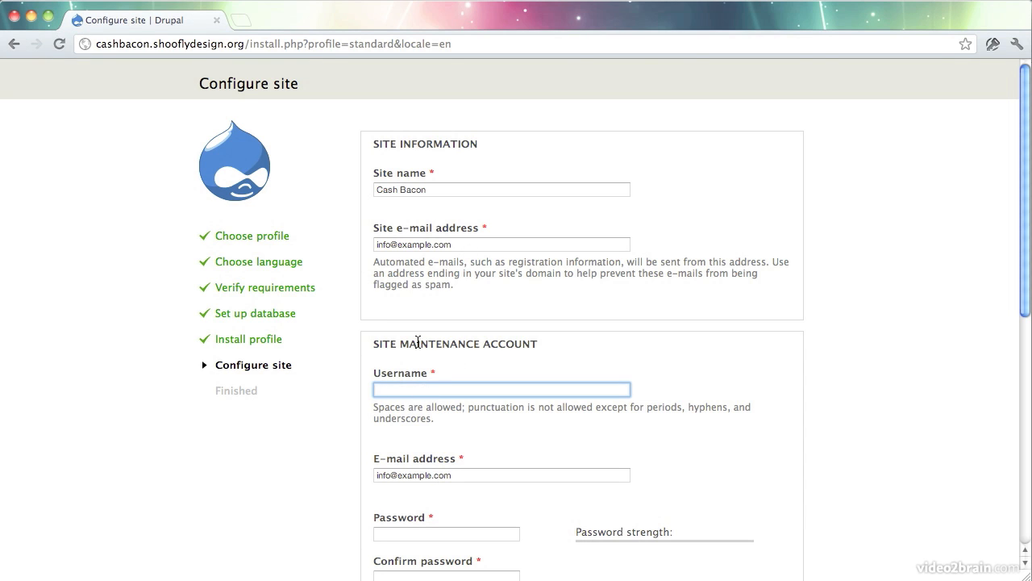
{"action": "mouse_move", "coordinate": [531, 342]}
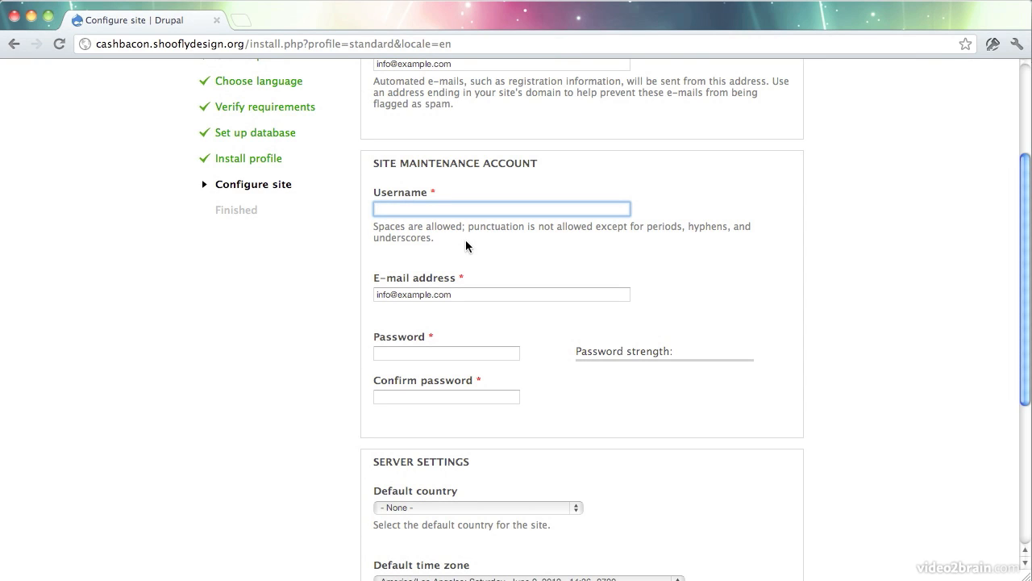
{"action": "type", "text": "administra"}
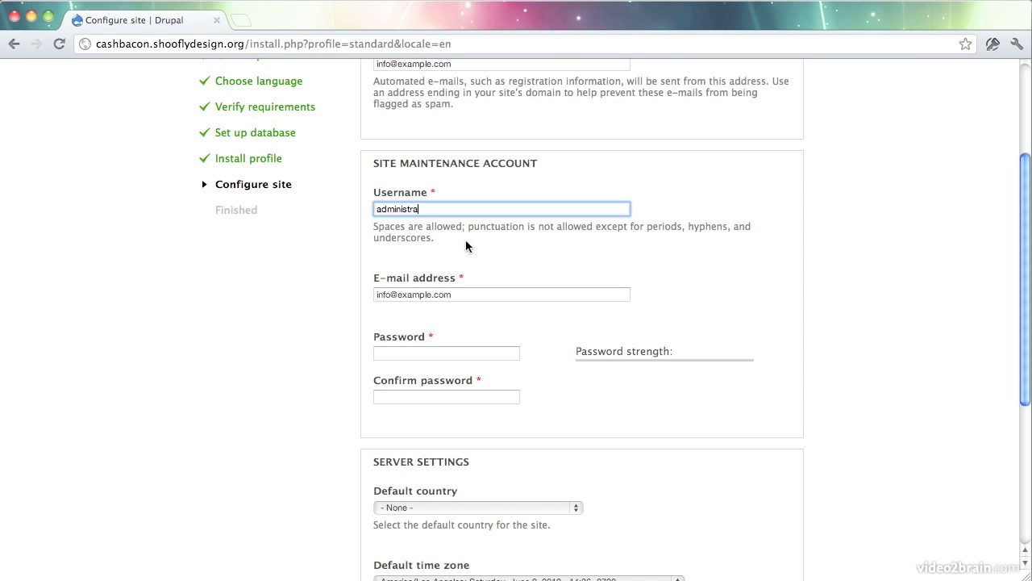
{"action": "left_click", "coordinate": [500, 293]}
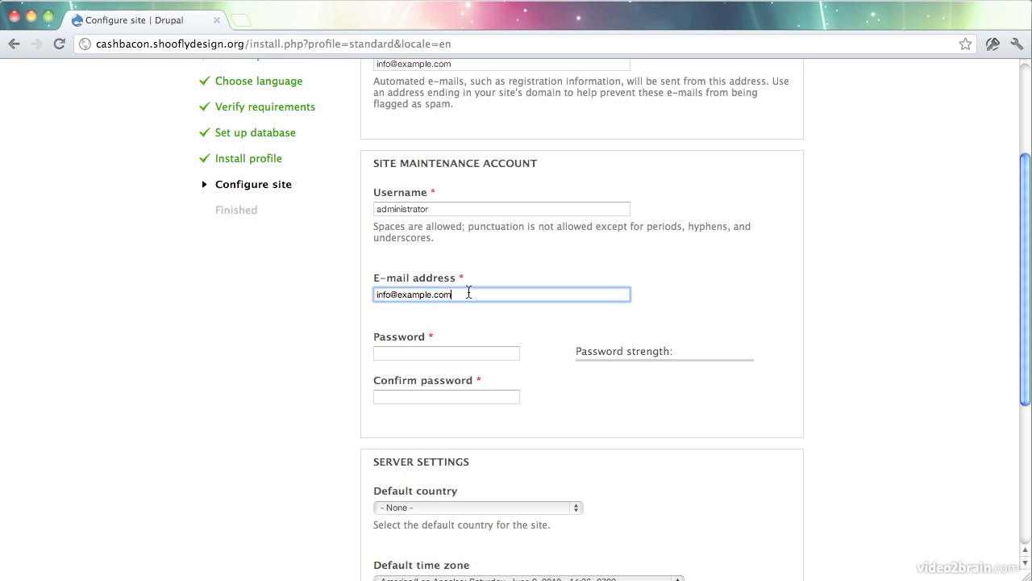
{"action": "mouse_move", "coordinate": [476, 347]}
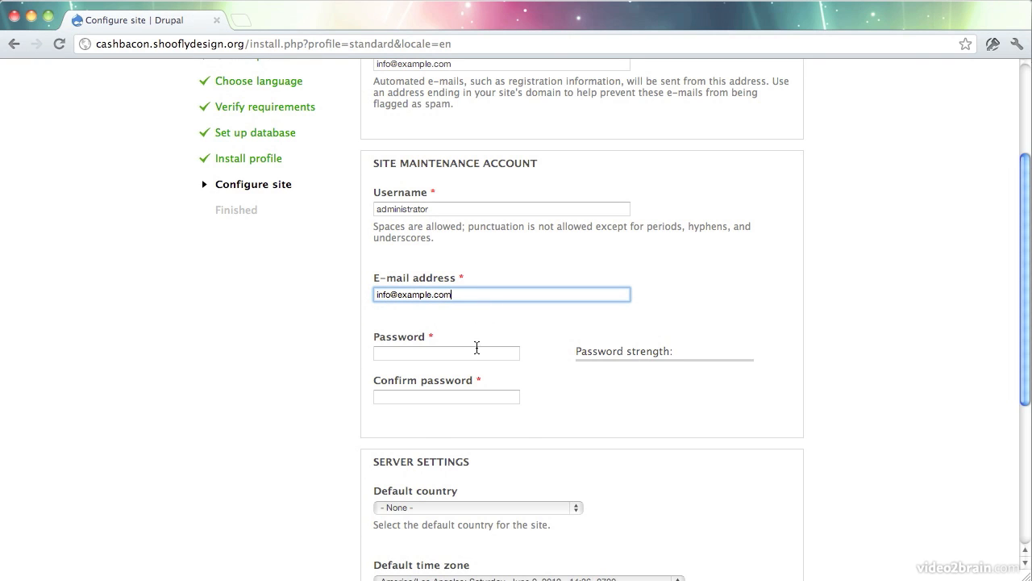
{"action": "left_click", "coordinate": [445, 351]}
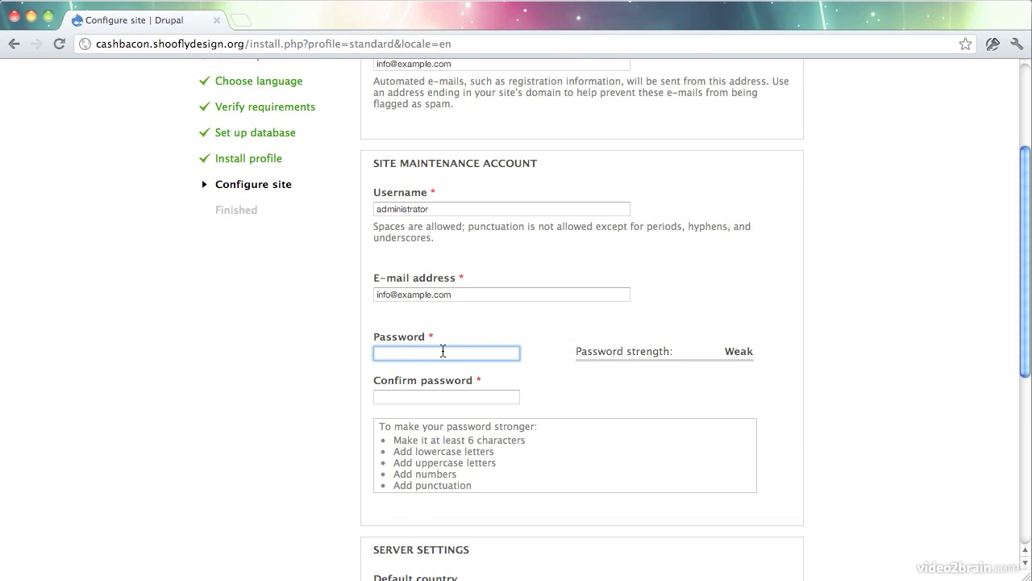
{"action": "mouse_move", "coordinate": [406, 352]}
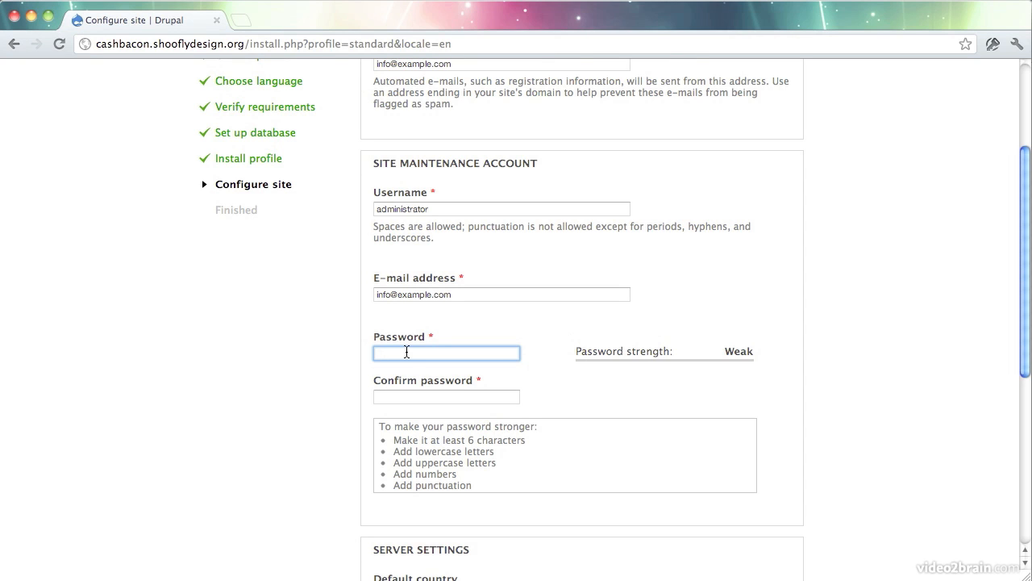
{"action": "mouse_move", "coordinate": [766, 358]}
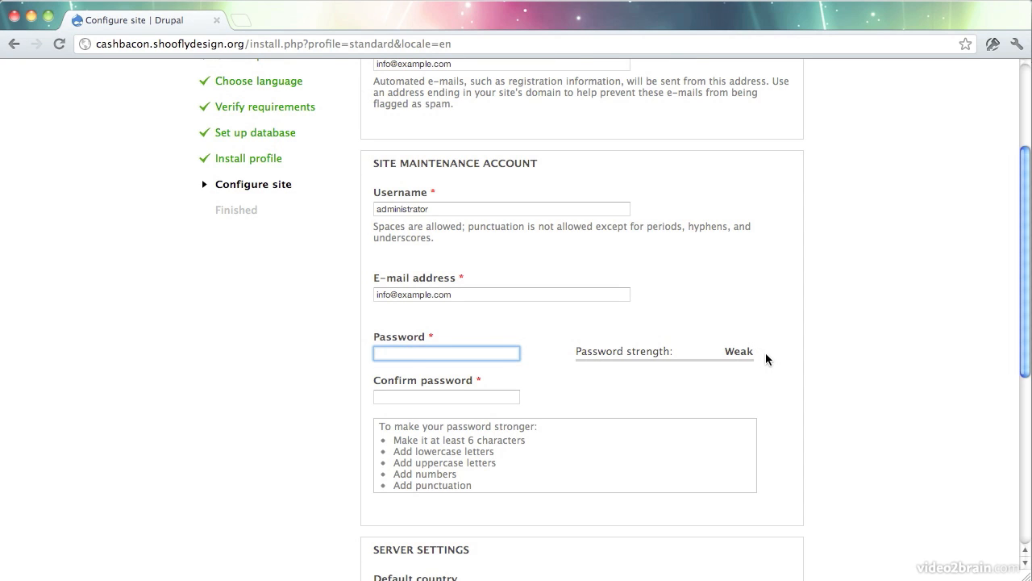
{"action": "left_click", "coordinate": [445, 352]}
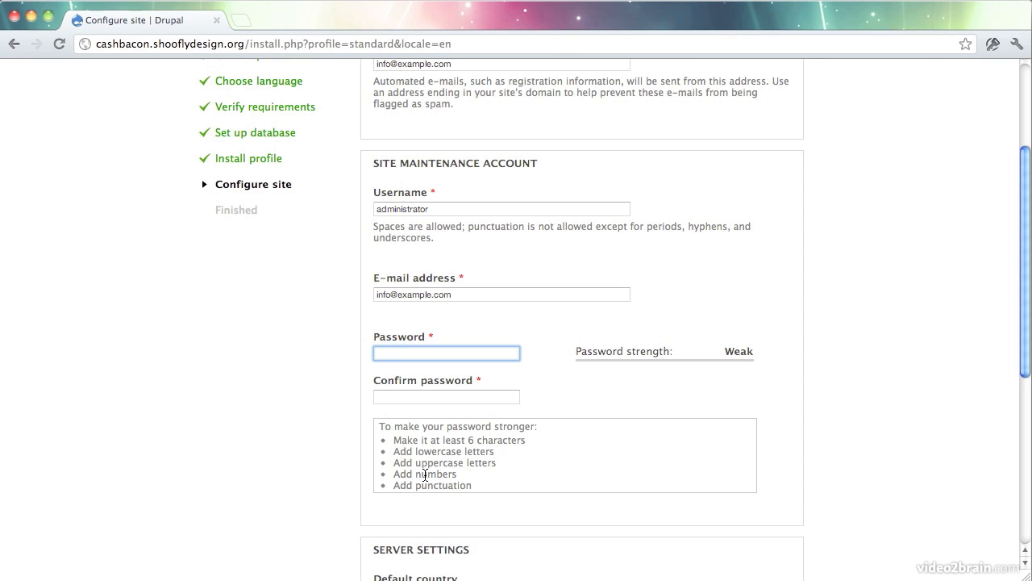
{"action": "mouse_move", "coordinate": [619, 471]}
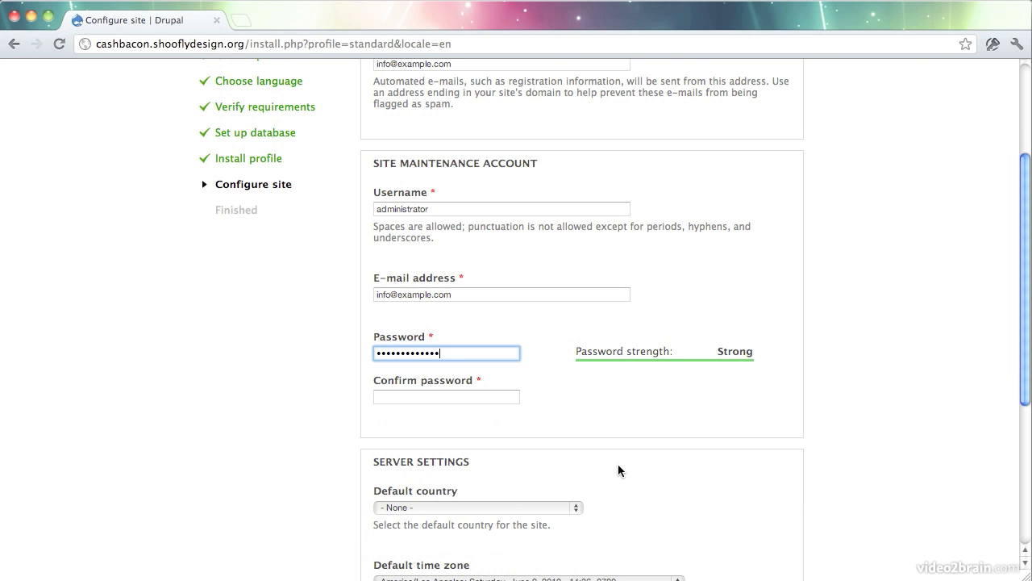
{"action": "type", "text": "•••••"}
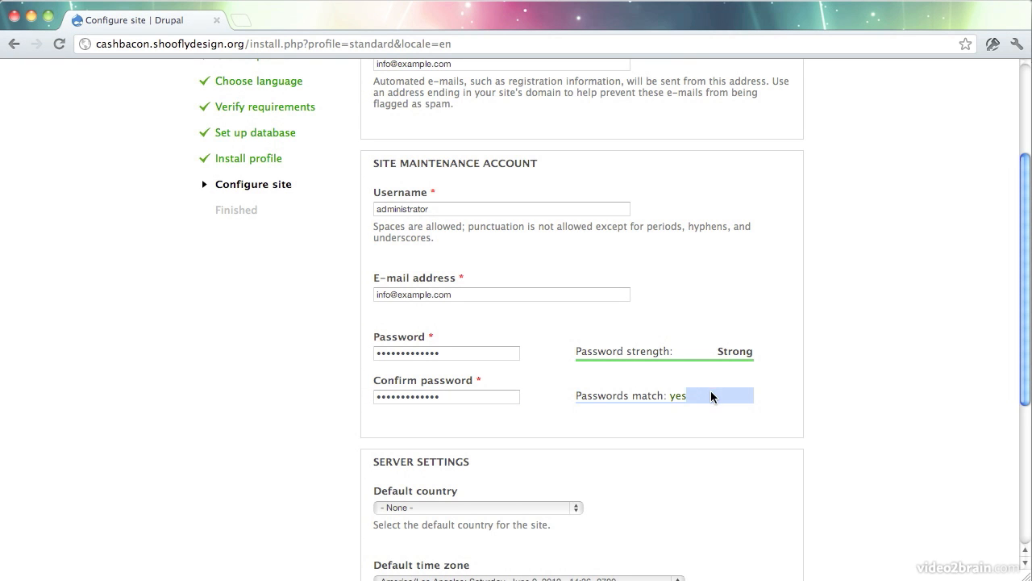
Set the site's default country to United States
{"action": "scroll", "scroll_direction": "down", "scroll_amount": 3}
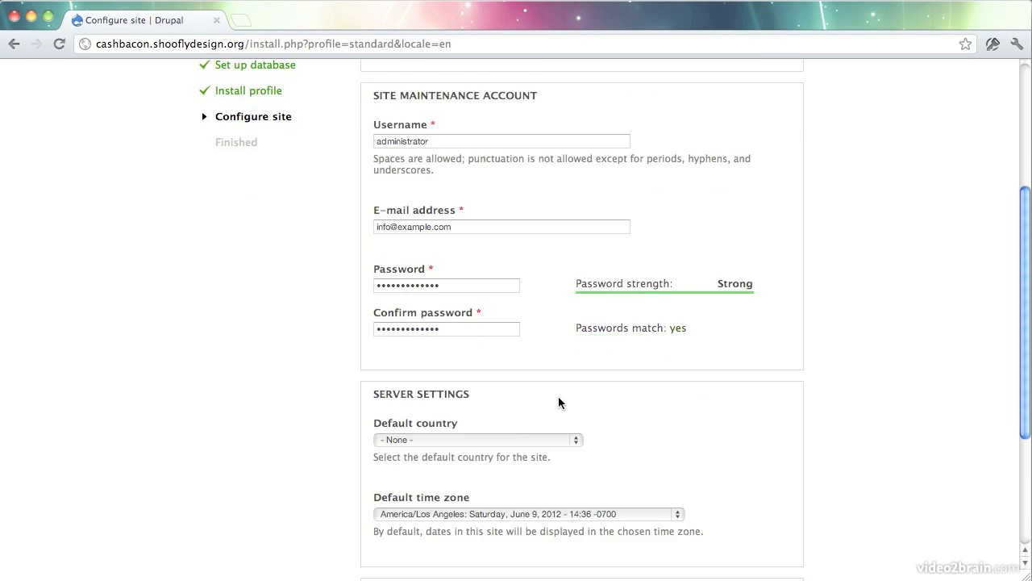
{"action": "scroll", "scroll_direction": "down", "scroll_amount": 3}
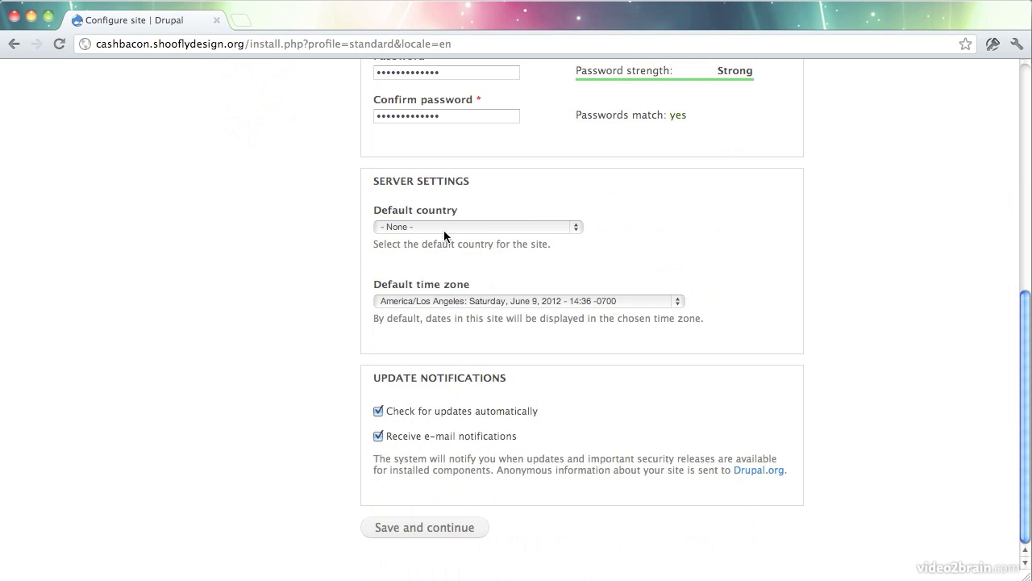
{"action": "left_click", "coordinate": [476, 226]}
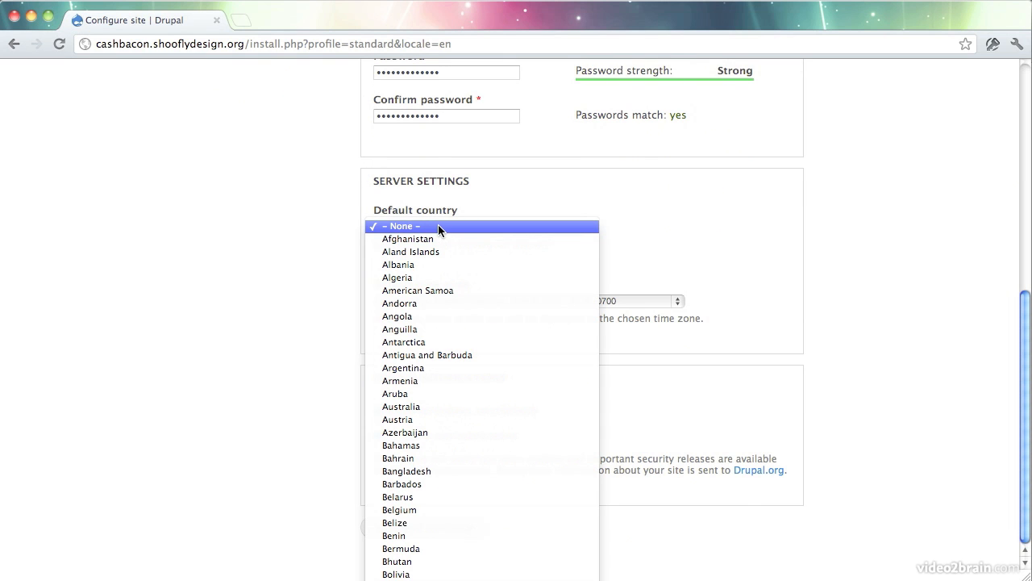
{"action": "scroll", "scroll_direction": "down", "scroll_amount": 3}
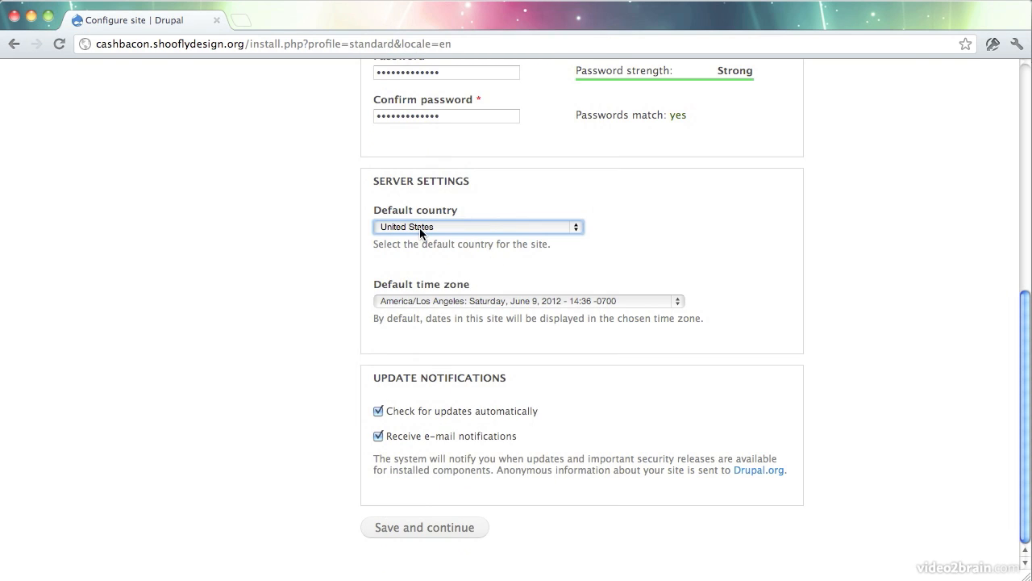
{"action": "mouse_move", "coordinate": [597, 302]}
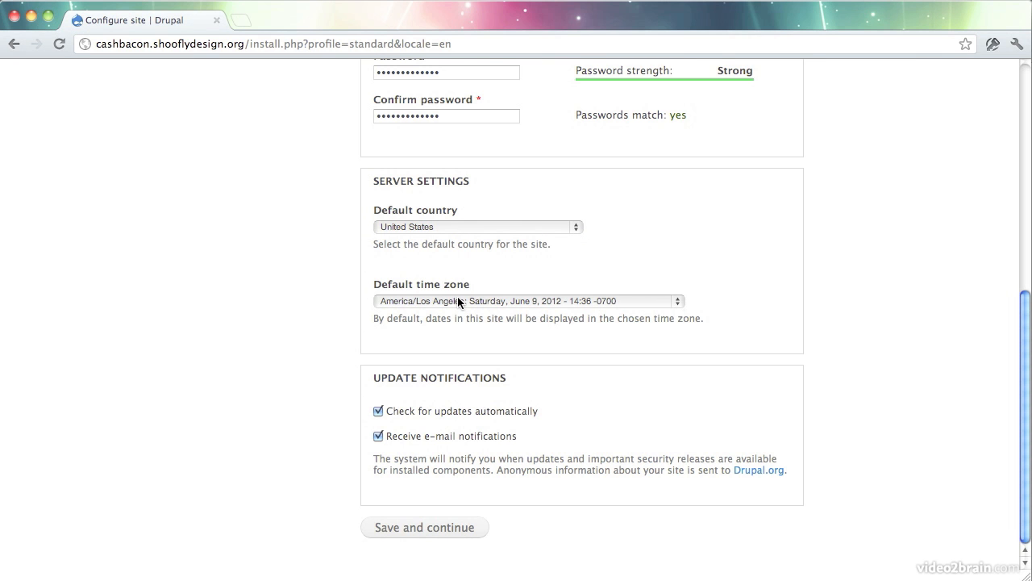
{"action": "left_click", "coordinate": [532, 302]}
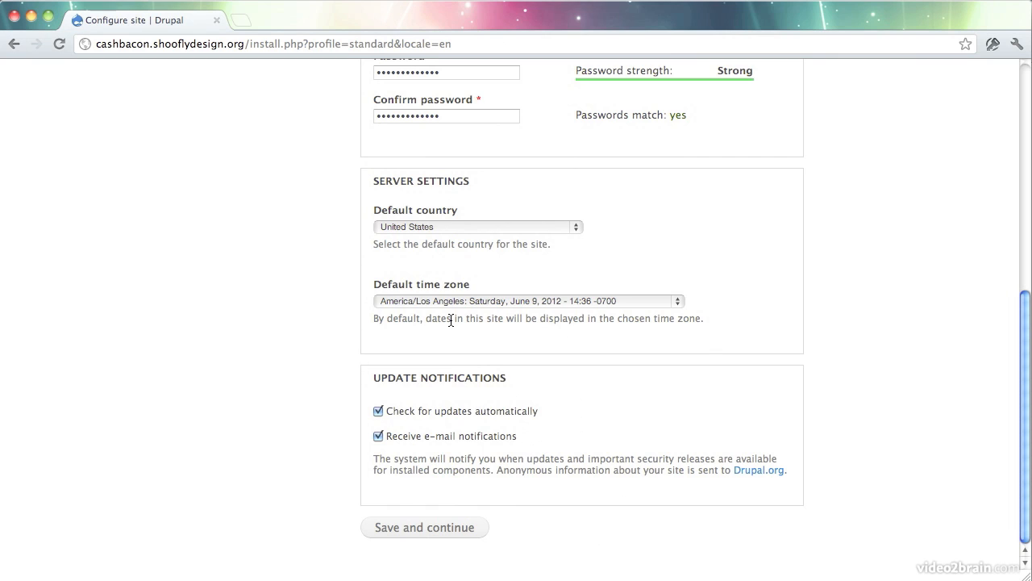
{"action": "mouse_move", "coordinate": [453, 306]}
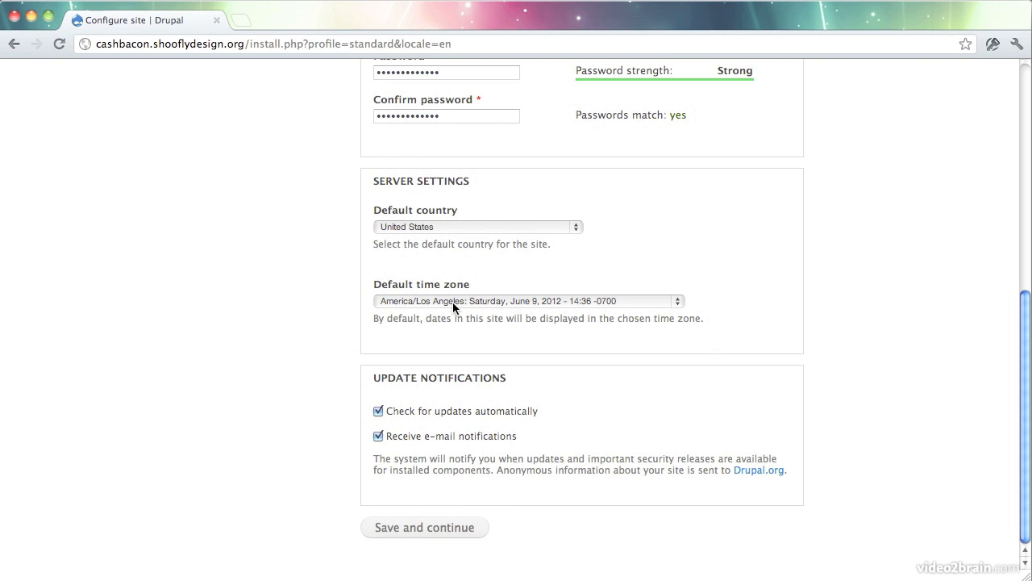
{"action": "mouse_move", "coordinate": [422, 416]}
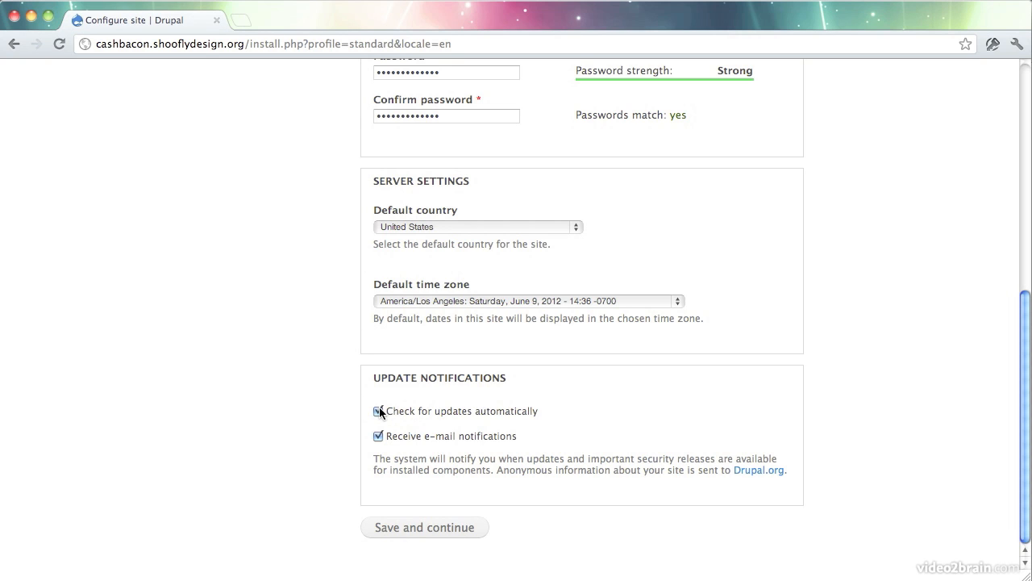
Turn off 'Receive e-mail notifications' while keeping automatic update checks on
{"action": "left_click", "coordinate": [378, 412]}
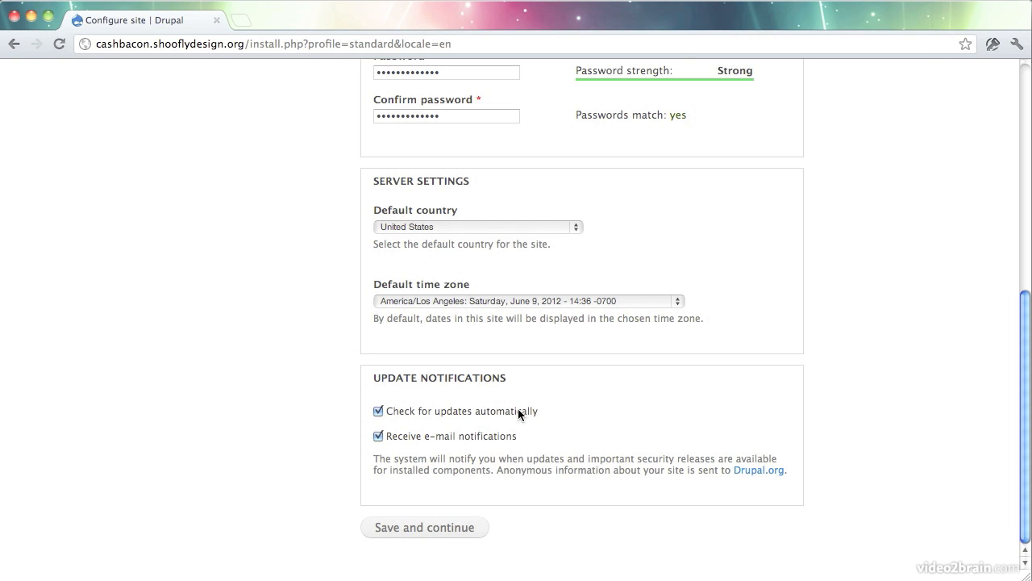
{"action": "mouse_move", "coordinate": [495, 413]}
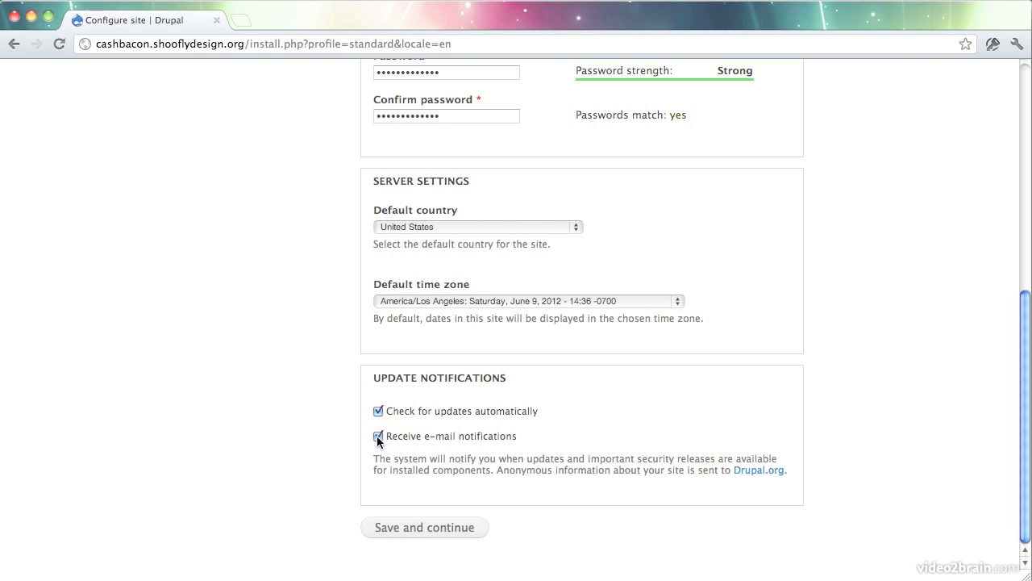
{"action": "left_click", "coordinate": [377, 435]}
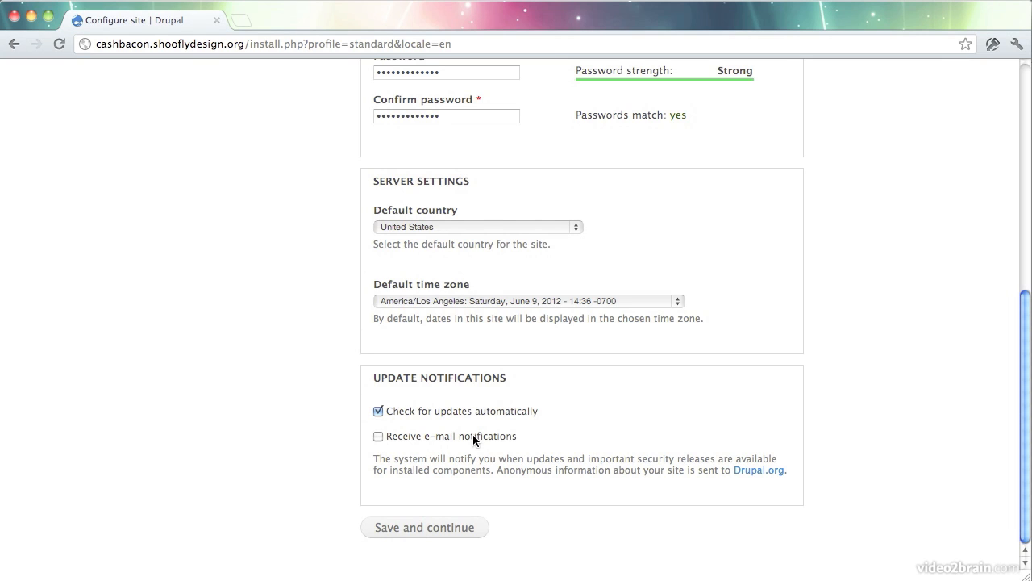
{"action": "mouse_move", "coordinate": [416, 444]}
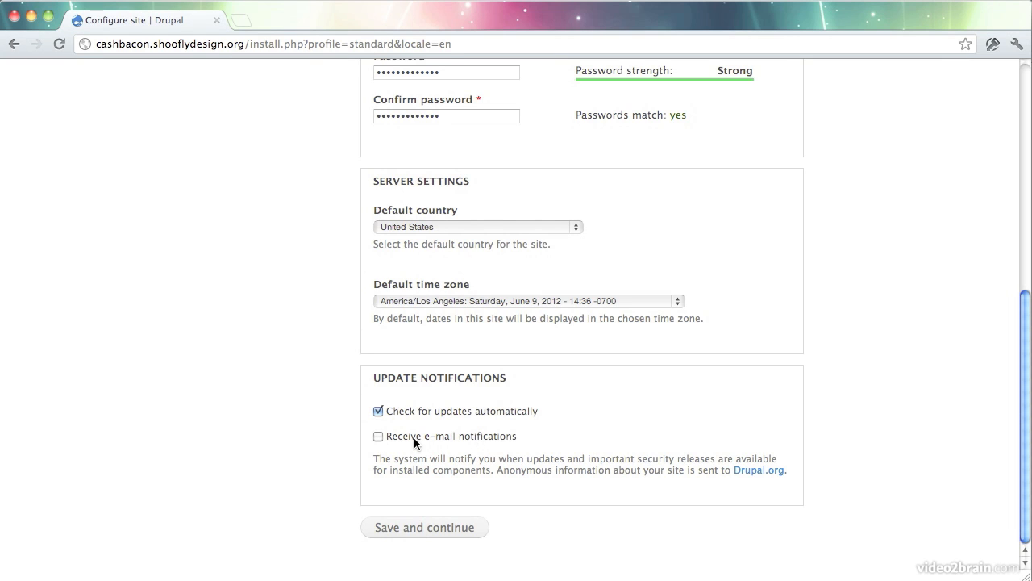
{"action": "scroll", "scroll_direction": "up", "scroll_amount": 3}
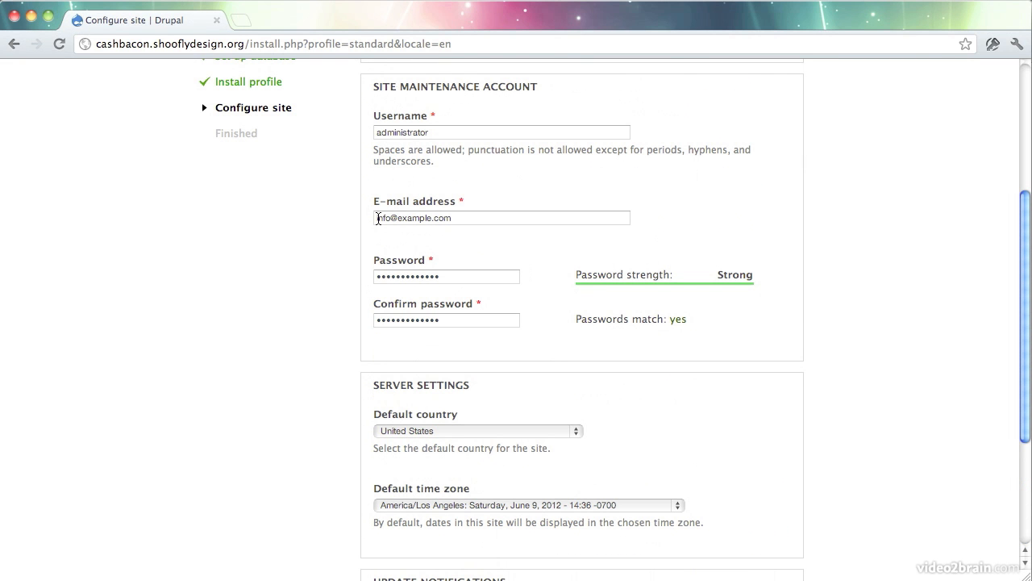
{"action": "mouse_move", "coordinate": [616, 411]}
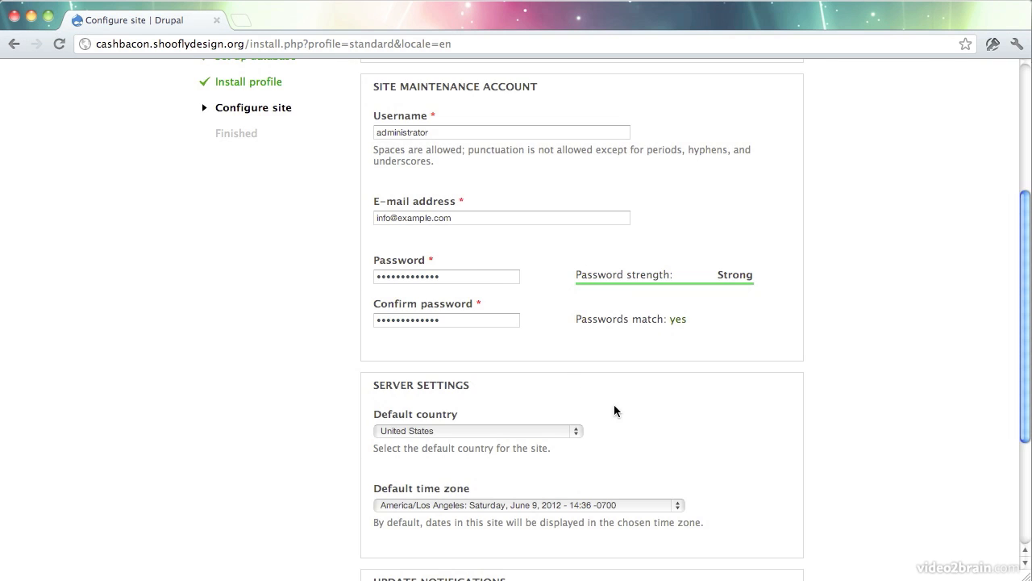
{"action": "scroll", "scroll_direction": "down", "scroll_amount": 3}
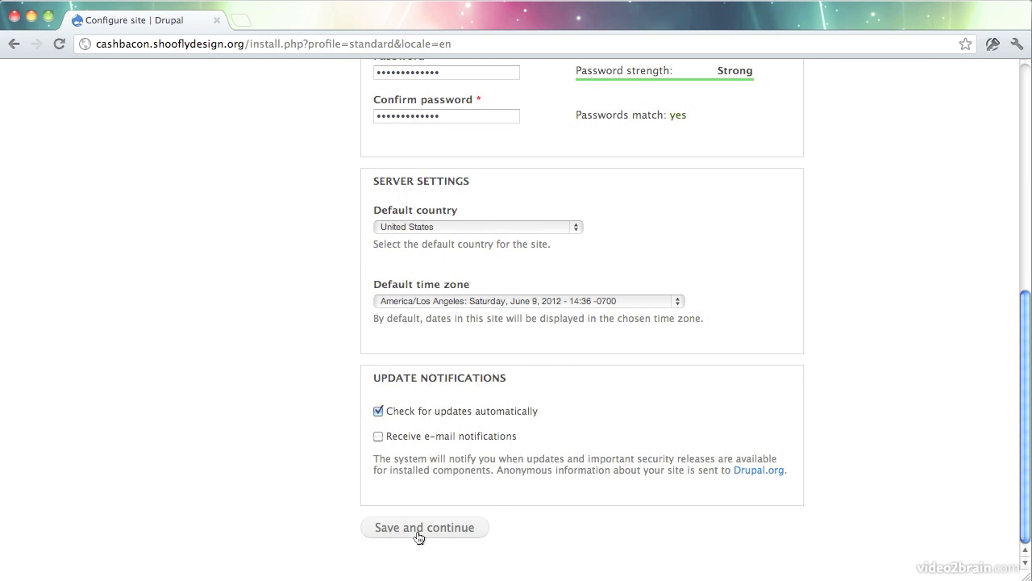
Finish the installation and visit the new Cash Bacon front page as administrator
{"action": "left_click", "coordinate": [424, 525]}
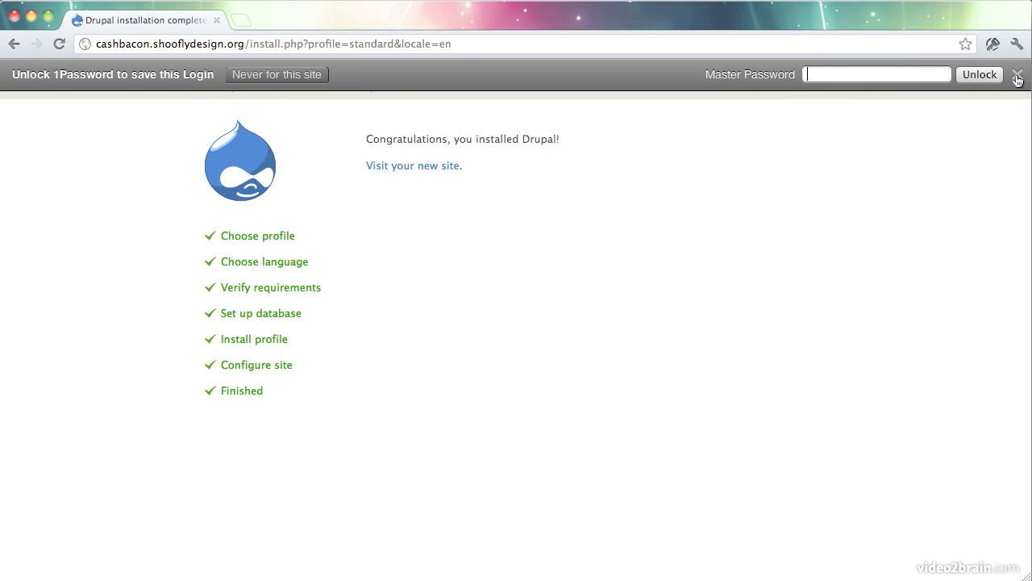
{"action": "left_click", "coordinate": [1016, 74]}
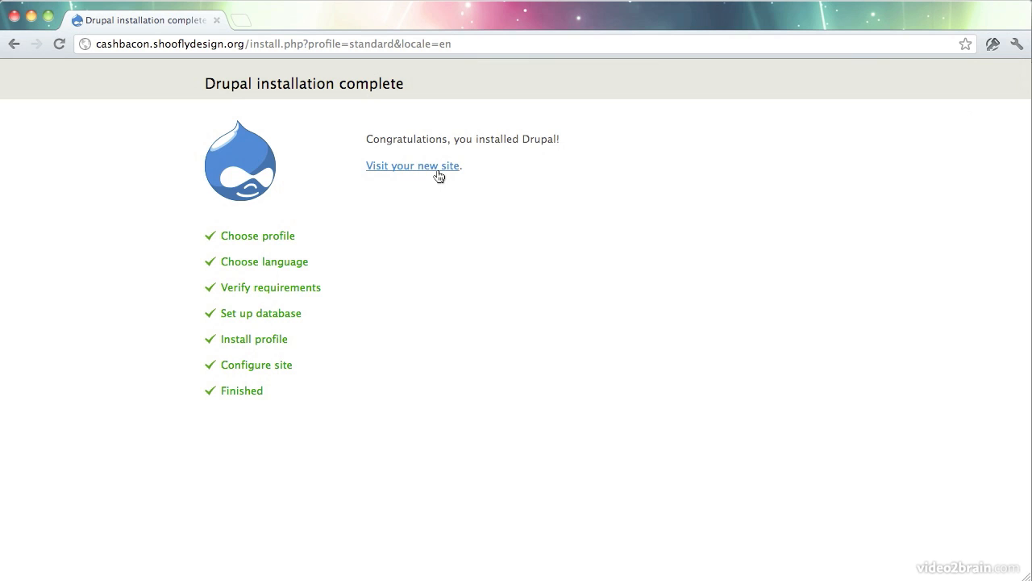
{"action": "mouse_move", "coordinate": [548, 145]}
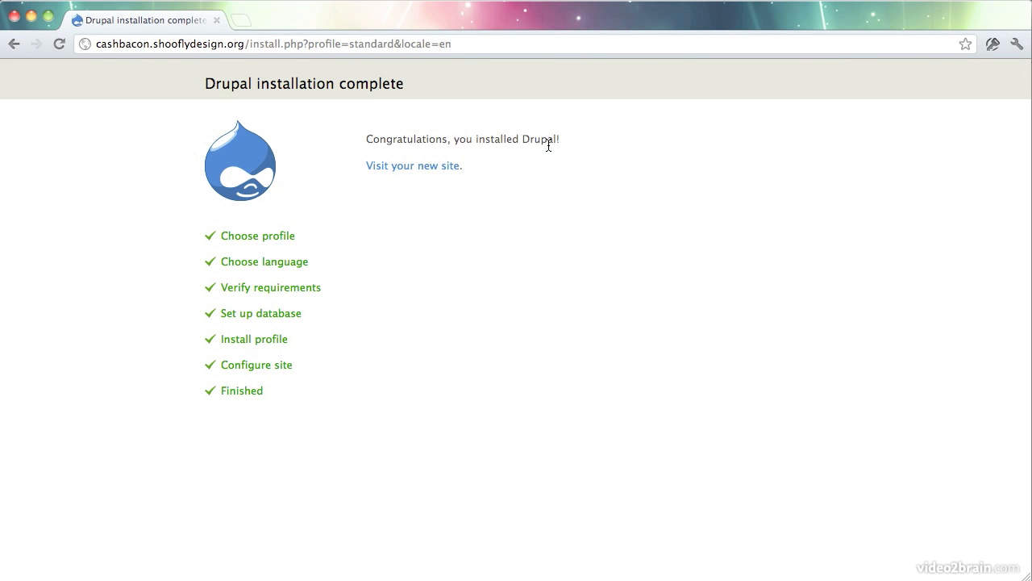
{"action": "left_click", "coordinate": [413, 165]}
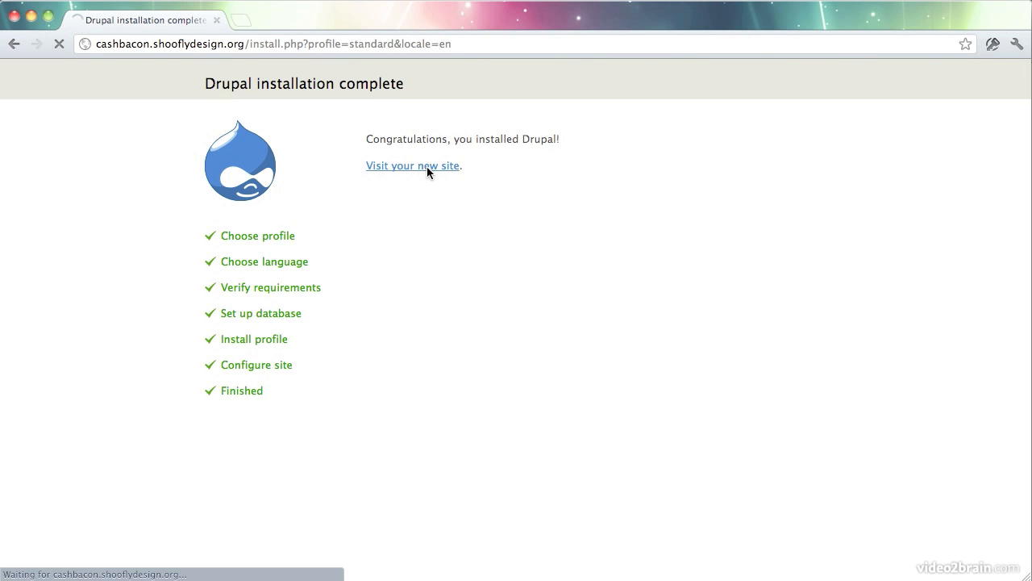
{"action": "left_click", "coordinate": [413, 165]}
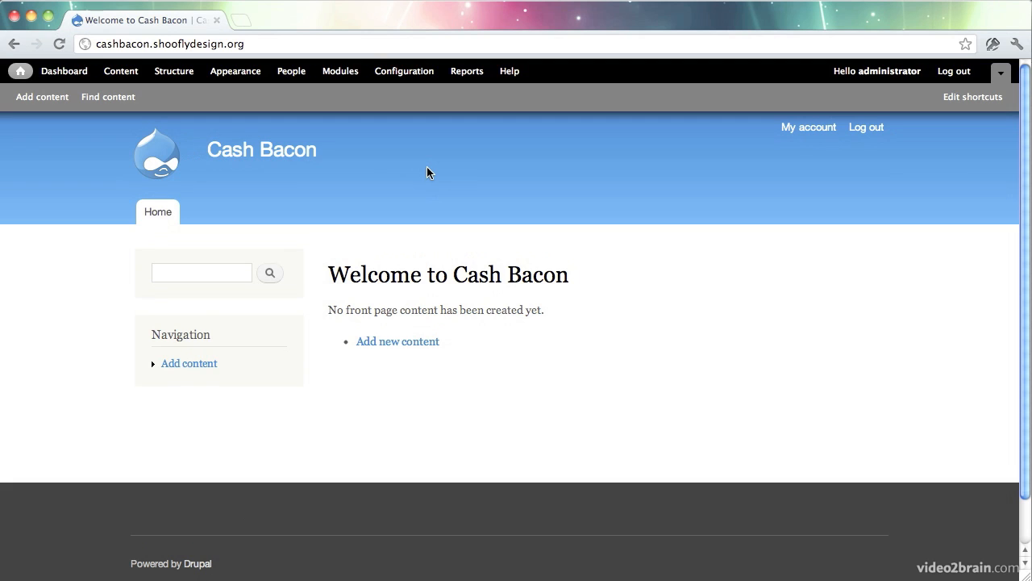
{"action": "mouse_move", "coordinate": [628, 245]}
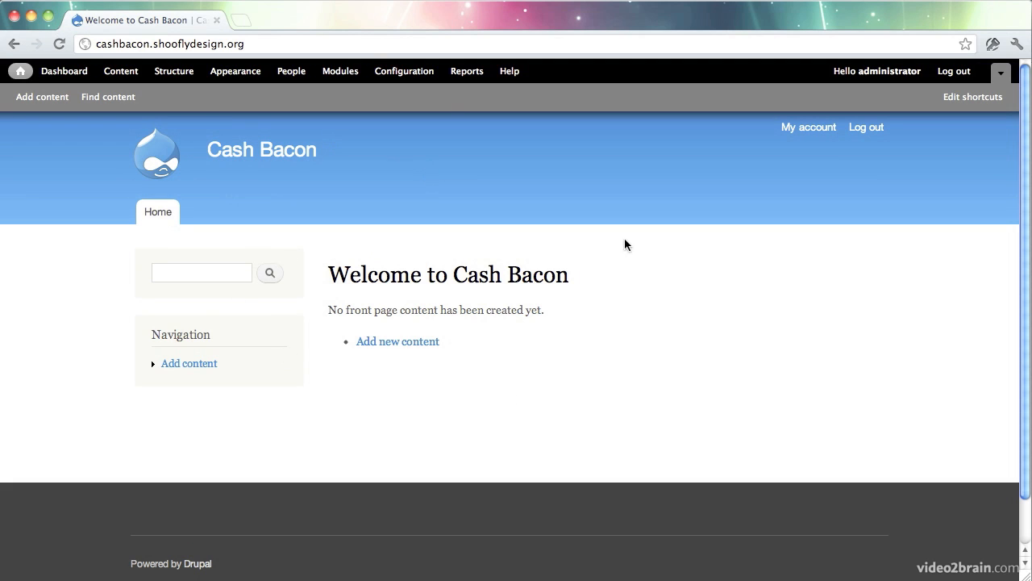